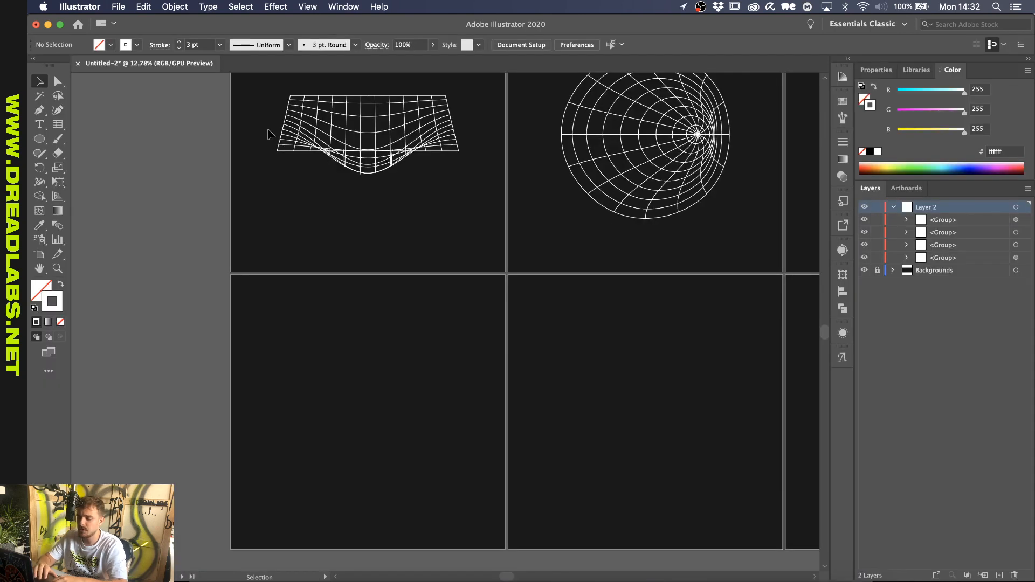
{"action": "mouse_move", "coordinate": [57, 124]}
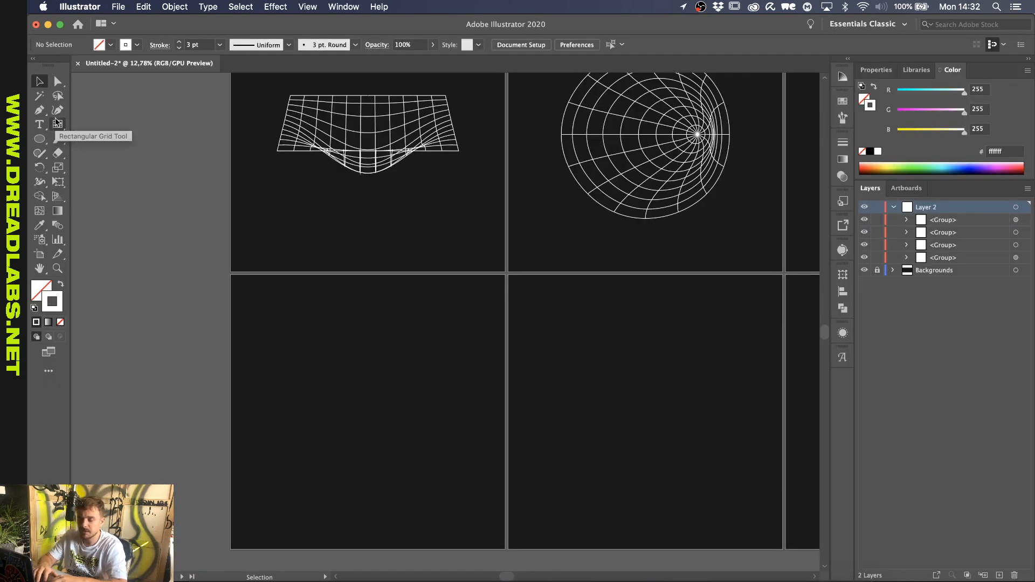
Draw a square rectangular grid on the lower-left artboard with the Rectangular Grid Tool
{"action": "left_click", "coordinate": [58, 124]}
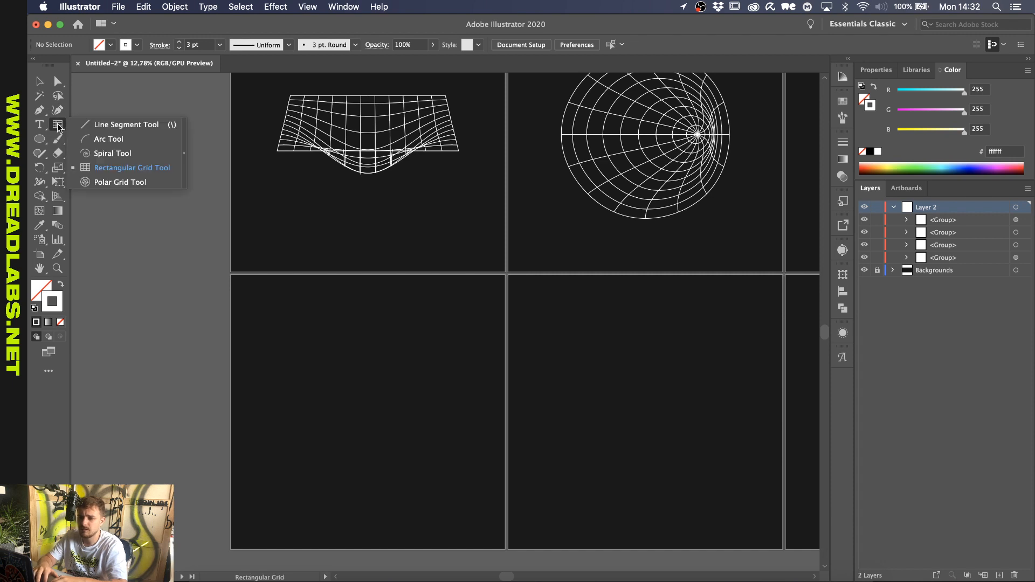
{"action": "left_click_drag", "start_coordinate": [267, 298], "coordinate": [452, 481]}
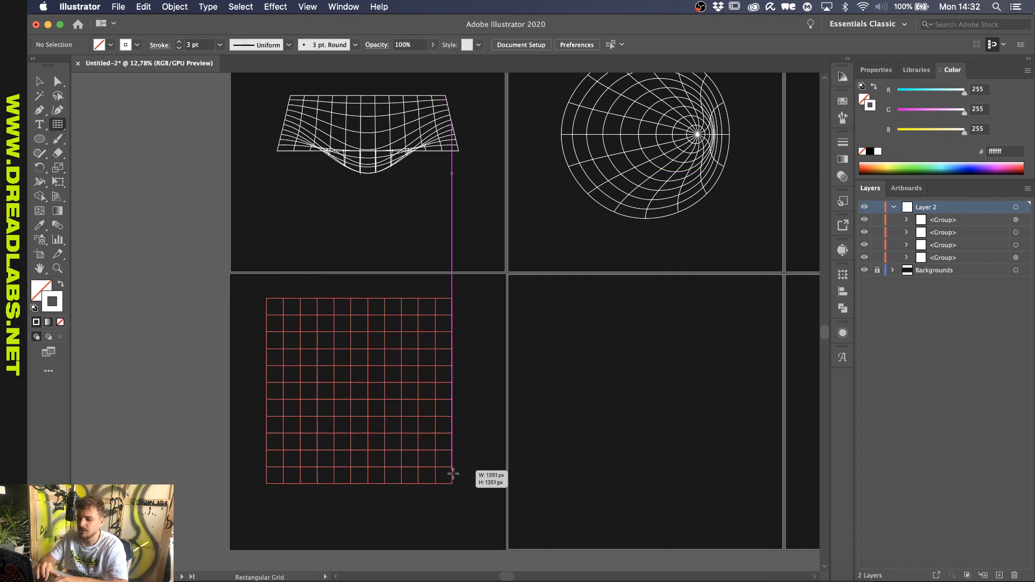
{"action": "left_click_drag", "start_coordinate": [451, 483], "coordinate": [469, 498]}
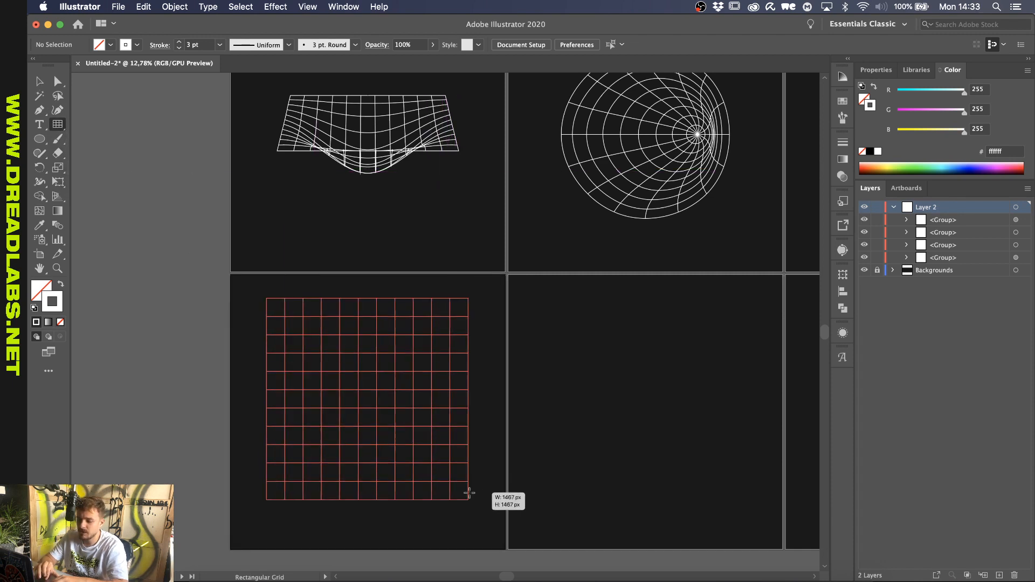
{"action": "left_click_drag", "start_coordinate": [470, 491], "coordinate": [470, 493]}
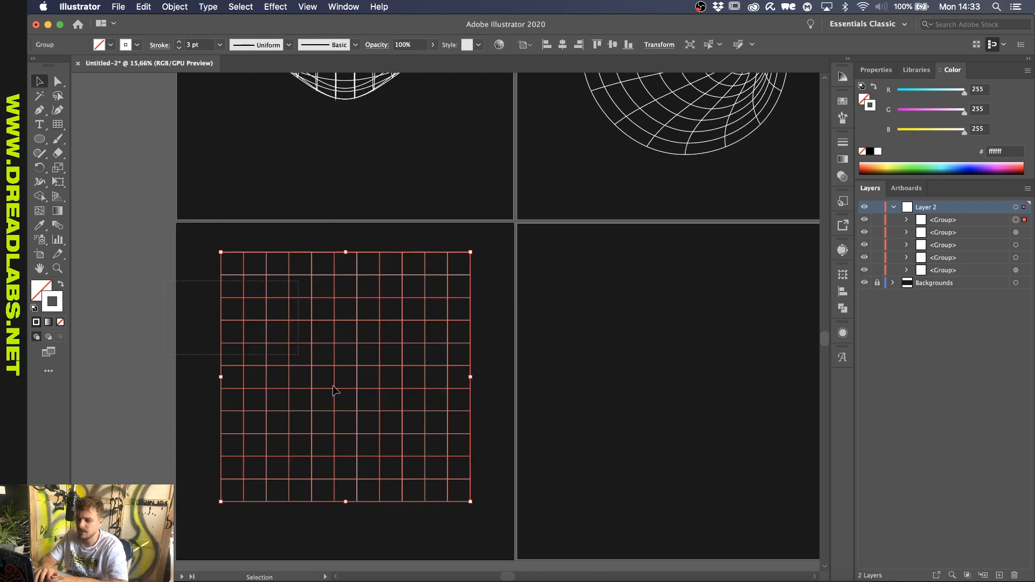
Centre the grid horizontally and vertically on its artboard with Align
{"action": "left_click", "coordinate": [612, 44]}
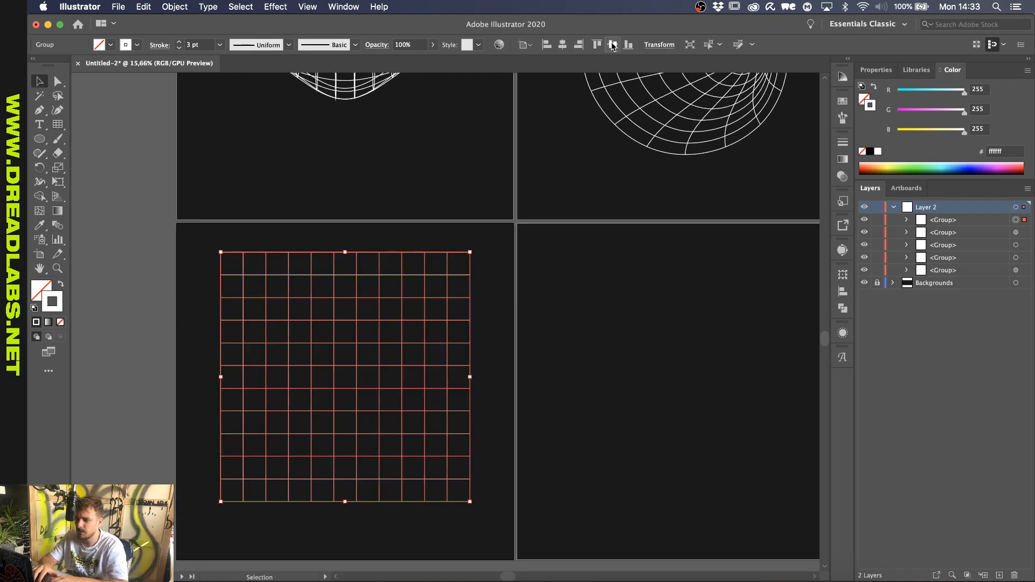
{"action": "left_click", "coordinate": [199, 249]}
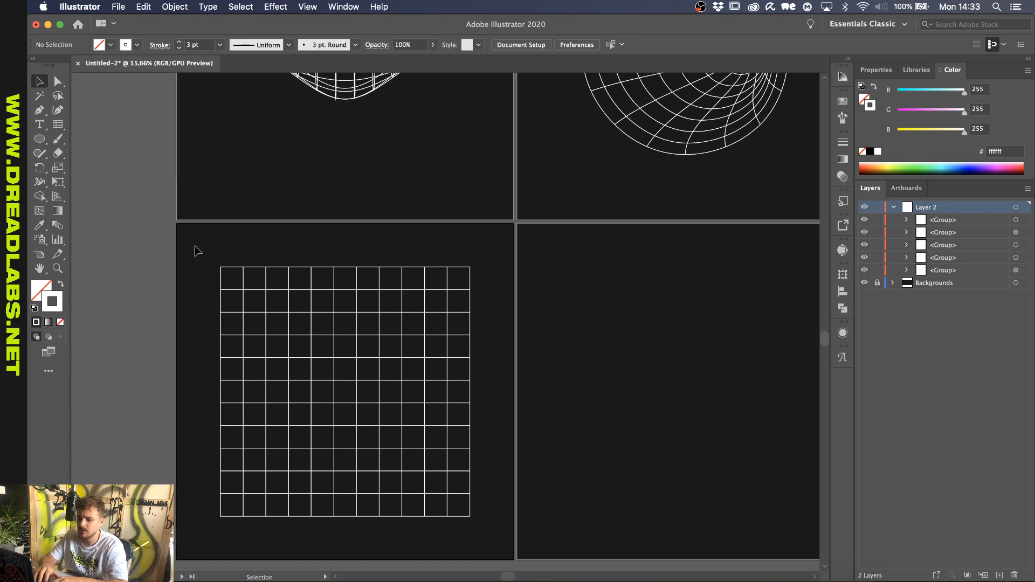
{"action": "mouse_move", "coordinate": [125, 207]}
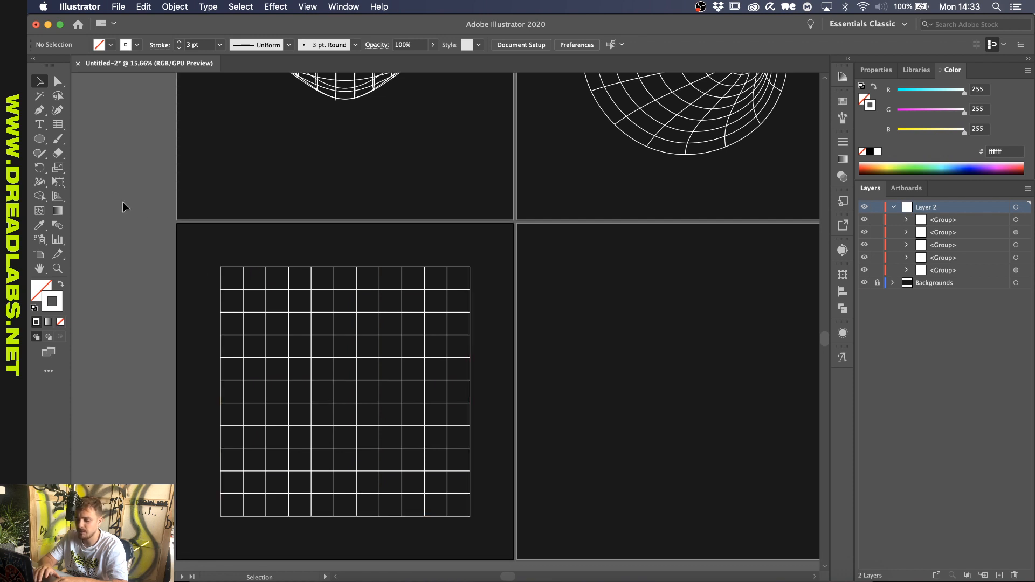
Perspective-distort the grid with Free Transform into a flat trapezoid narrowing toward the top
{"action": "left_click", "coordinate": [57, 181]}
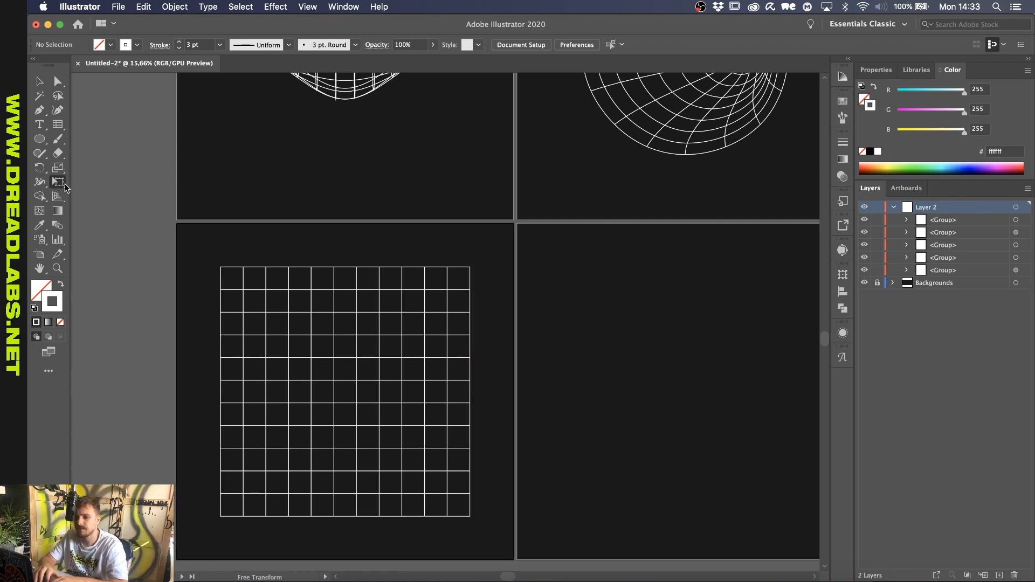
{"action": "left_click", "coordinate": [59, 183]}
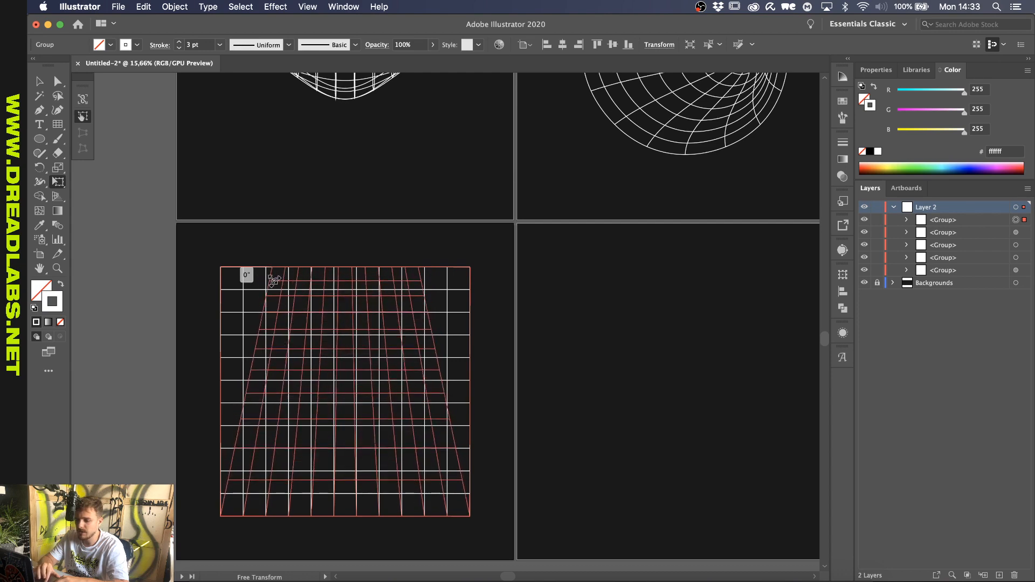
{"action": "left_click_drag", "start_coordinate": [272, 277], "coordinate": [285, 268]}
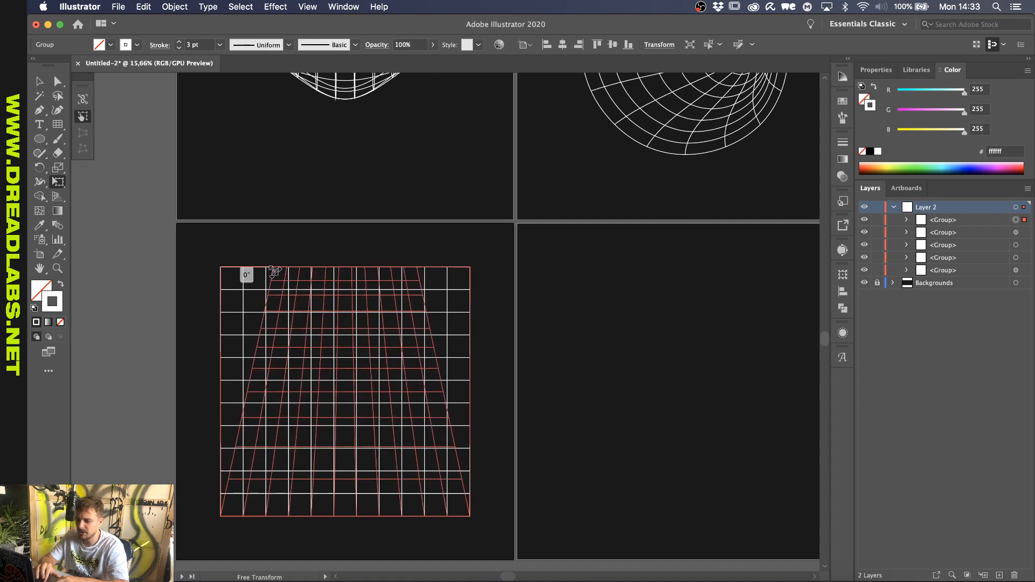
{"action": "left_click_drag", "start_coordinate": [271, 270], "coordinate": [345, 383]}
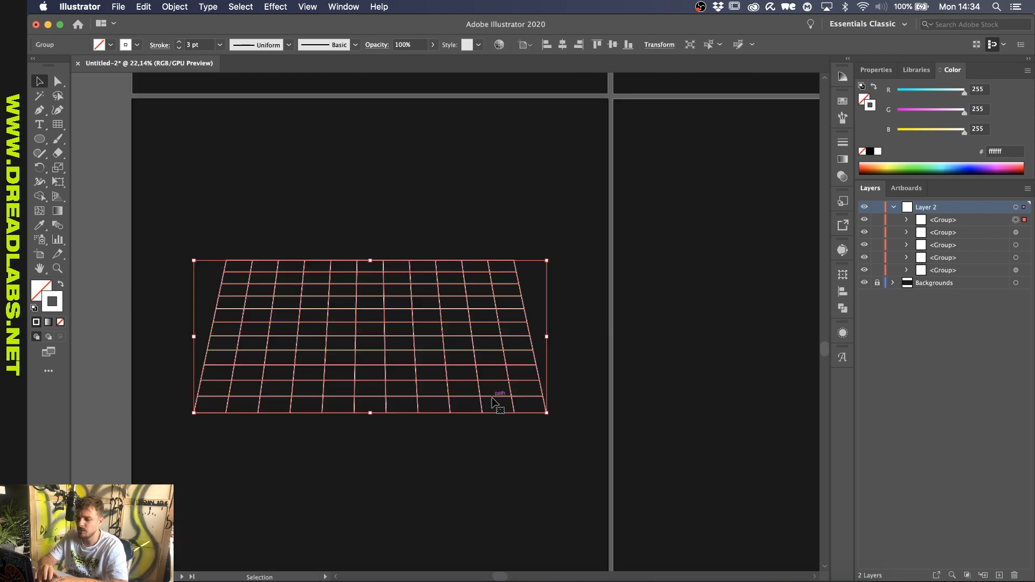
Wrap the trapezoid grid in an envelope mesh of 2 rows and 2 columns
{"action": "left_click", "coordinate": [174, 6]}
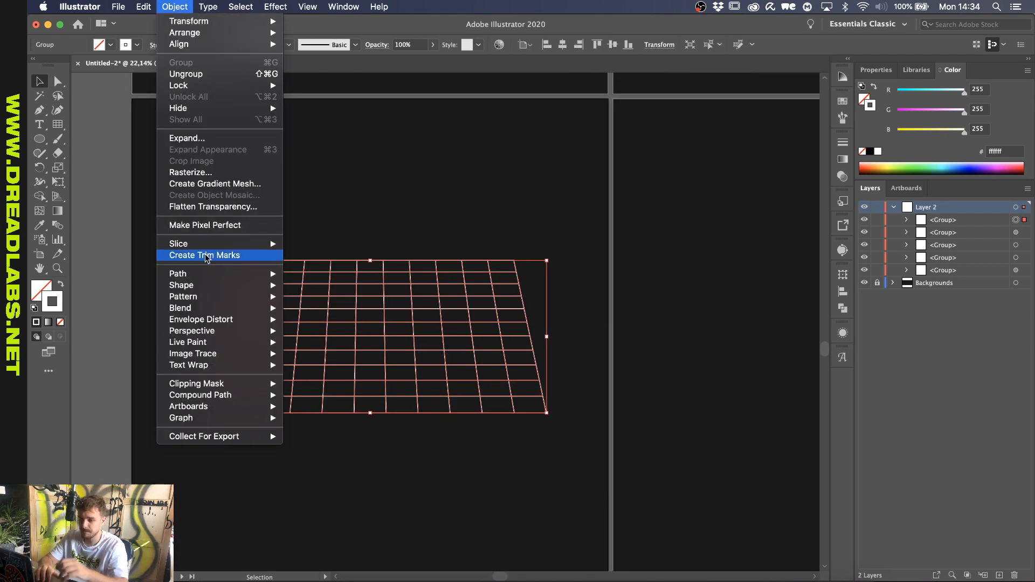
{"action": "mouse_move", "coordinate": [200, 319]}
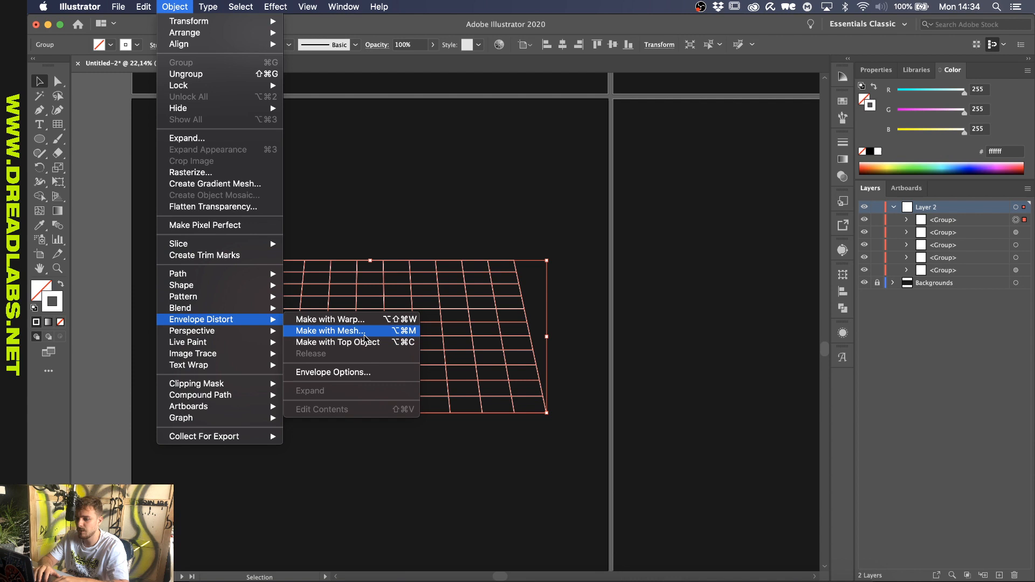
{"action": "left_click", "coordinate": [330, 331]}
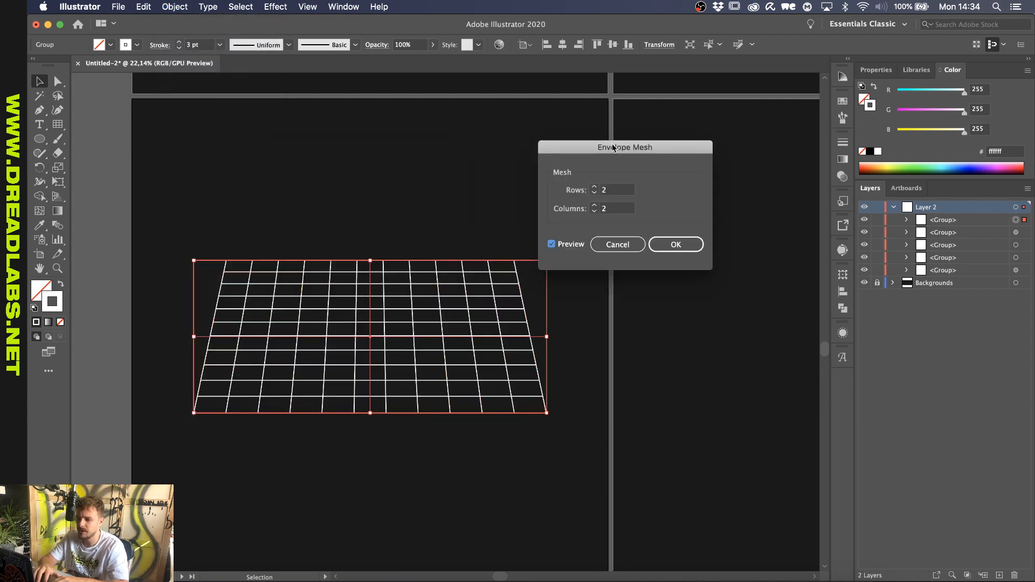
{"action": "left_click_drag", "start_coordinate": [624, 146], "coordinate": [730, 157]}
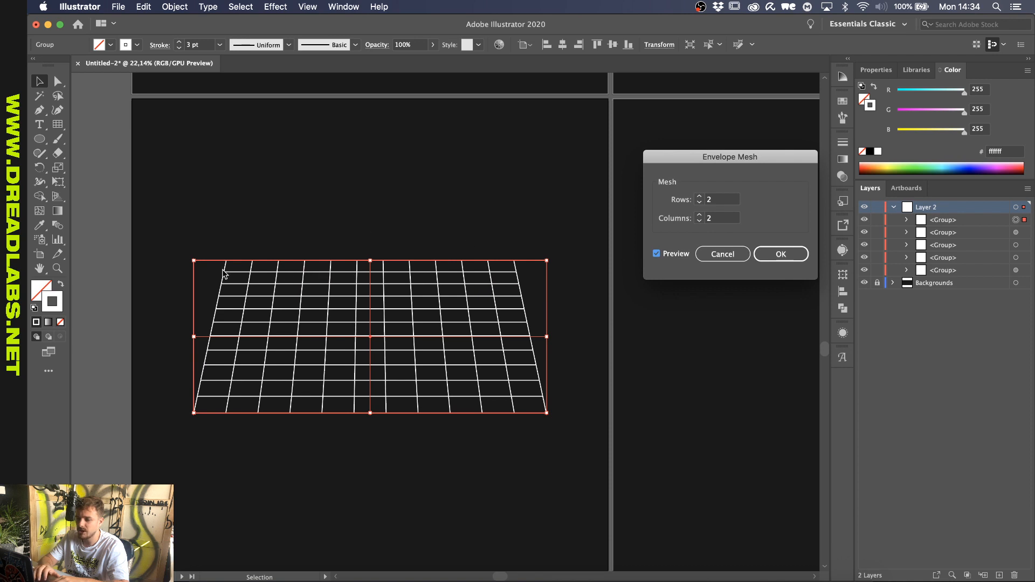
{"action": "mouse_move", "coordinate": [426, 346]}
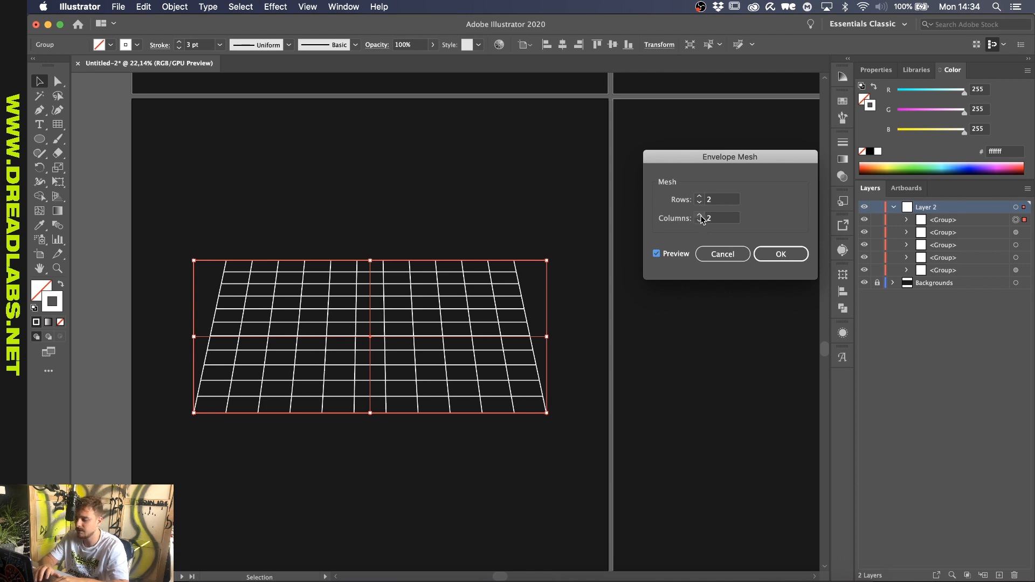
{"action": "left_click", "coordinate": [780, 253]}
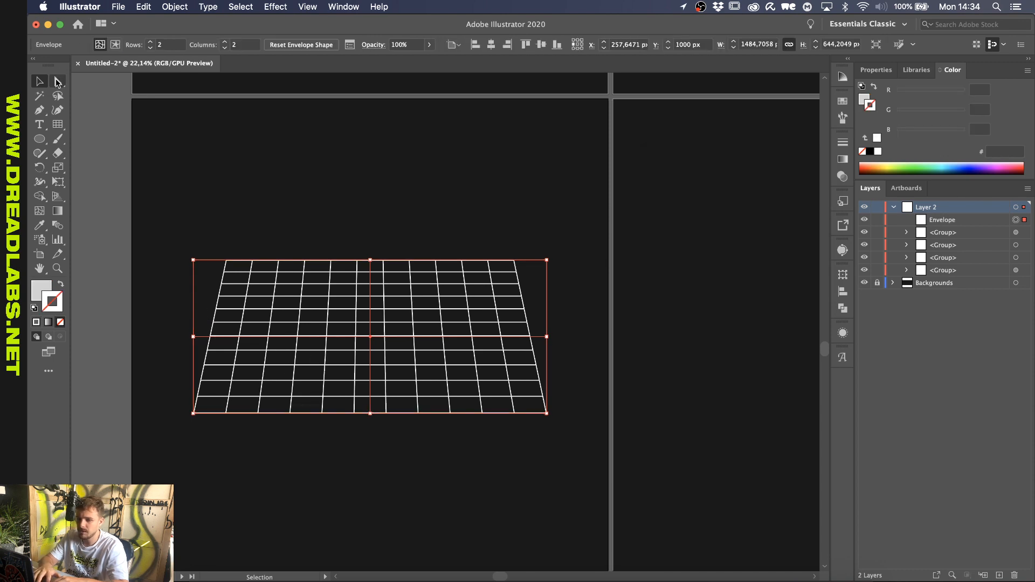
{"action": "left_click", "coordinate": [57, 80]}
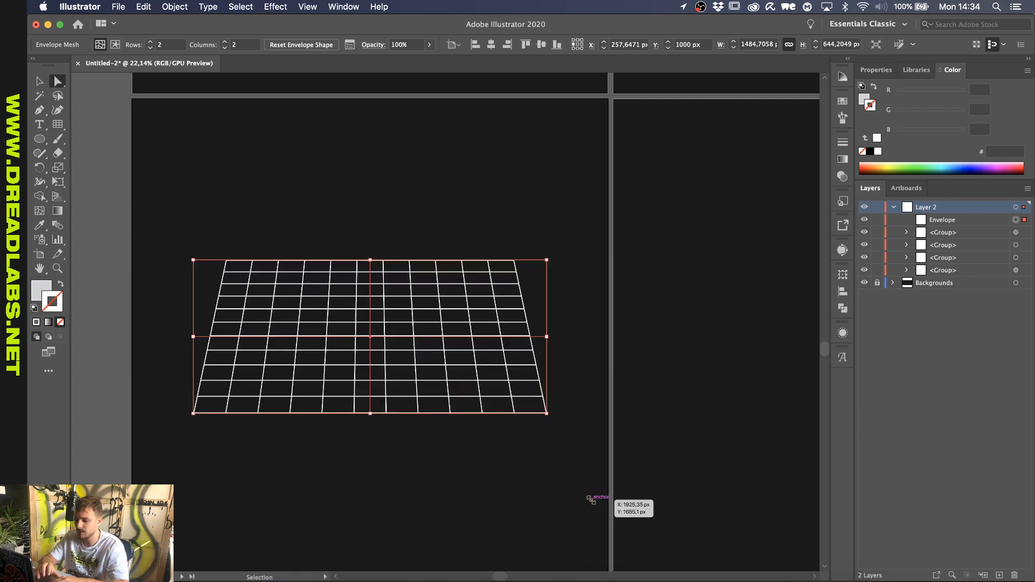
{"action": "left_click_drag", "start_coordinate": [547, 414], "coordinate": [607, 500]}
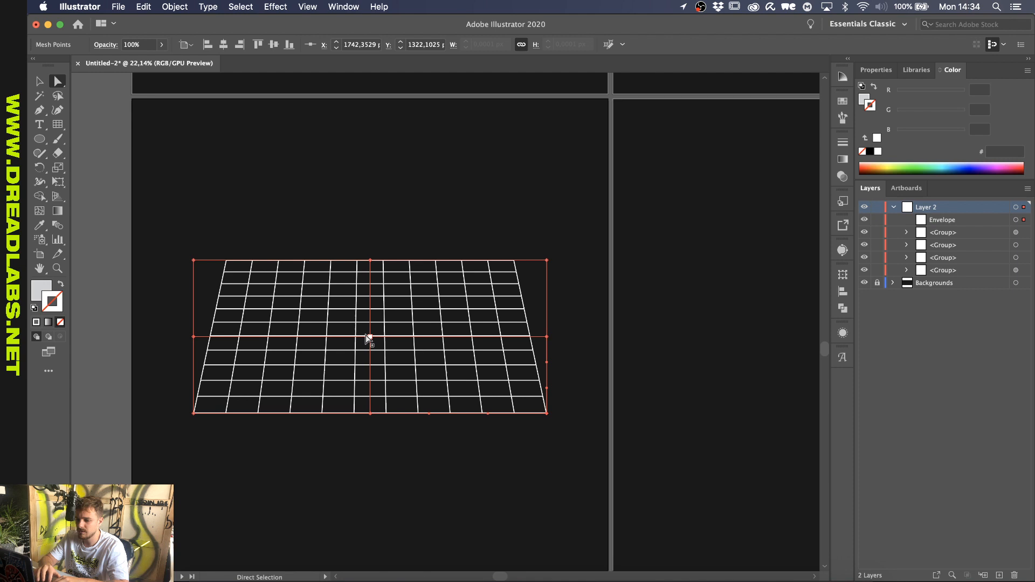
{"action": "left_click_drag", "start_coordinate": [369, 337], "coordinate": [369, 379]}
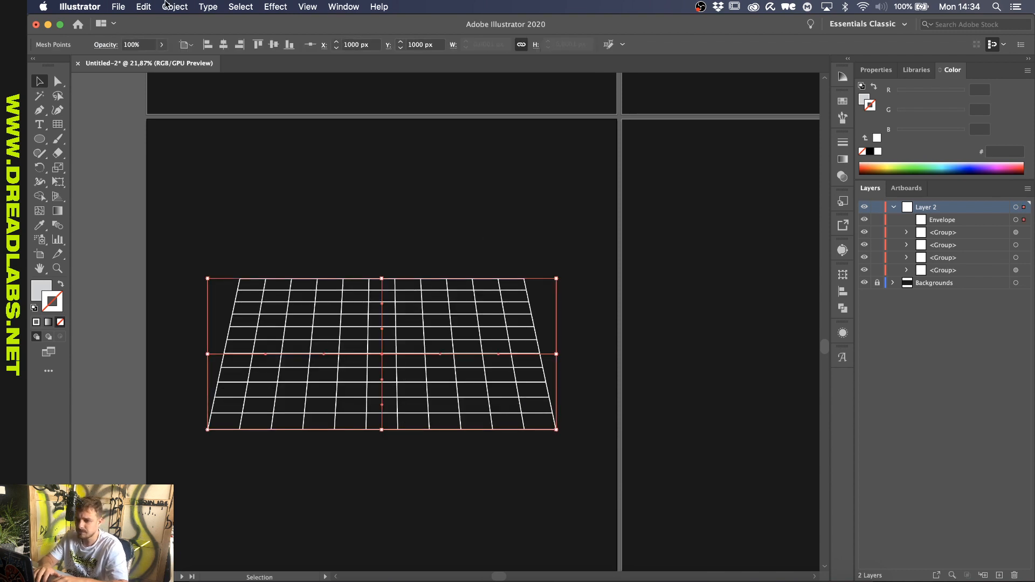
Make a new envelope mesh with 3 rows and reshape it to pull the grid into perspective
{"action": "left_click", "coordinate": [175, 6]}
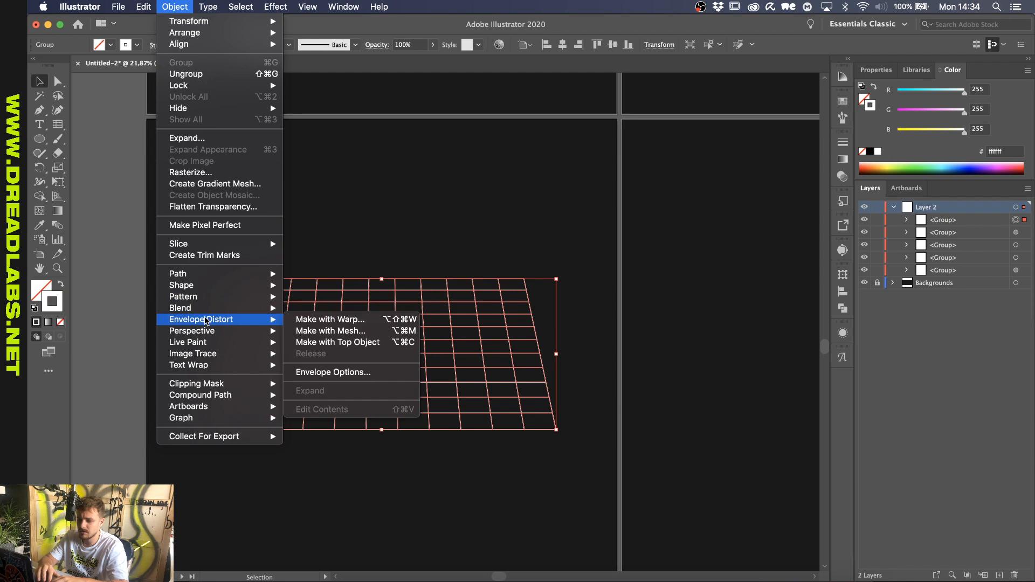
{"action": "mouse_move", "coordinate": [337, 342]}
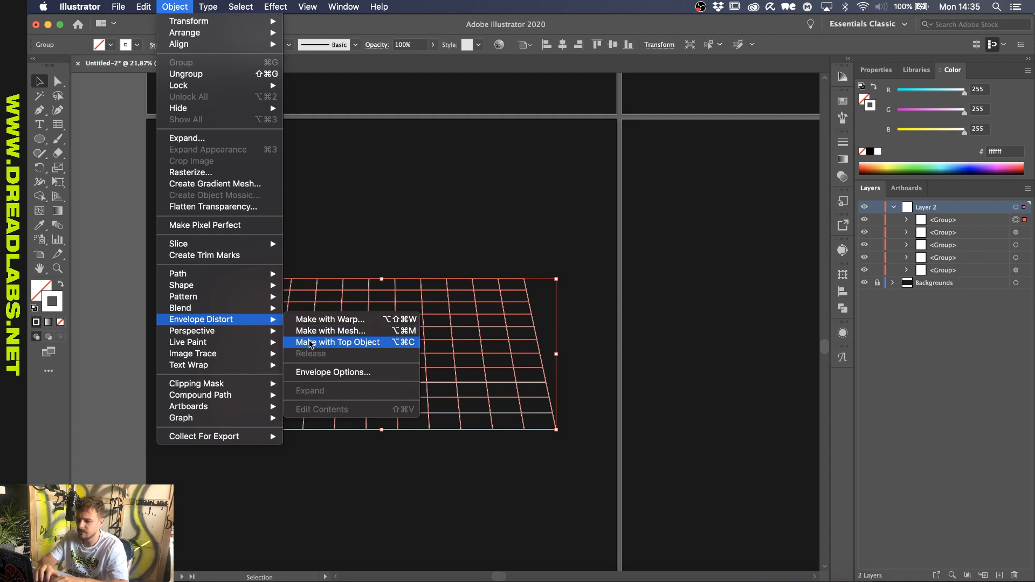
{"action": "left_click", "coordinate": [330, 331]}
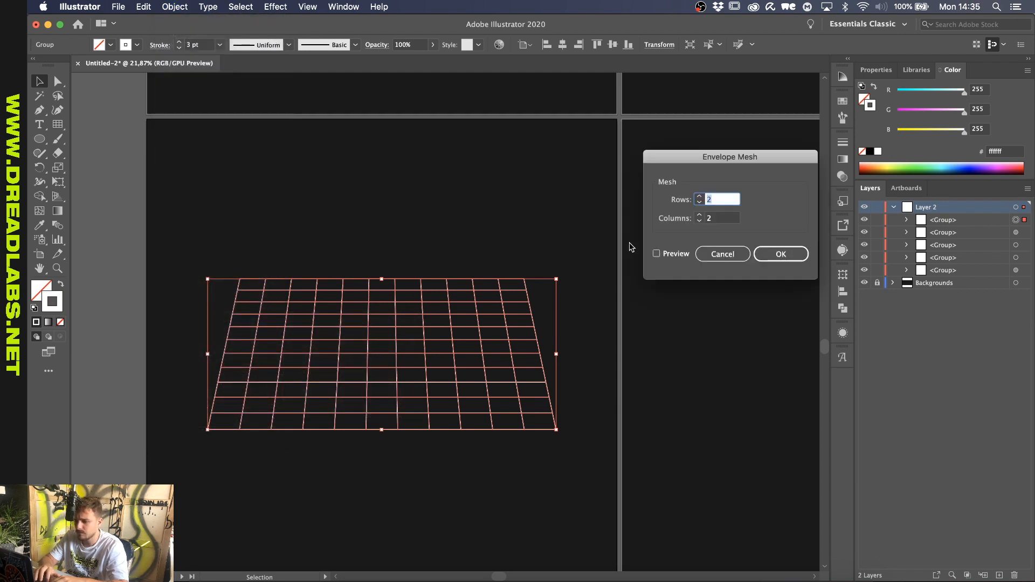
{"action": "type", "text": "3"}
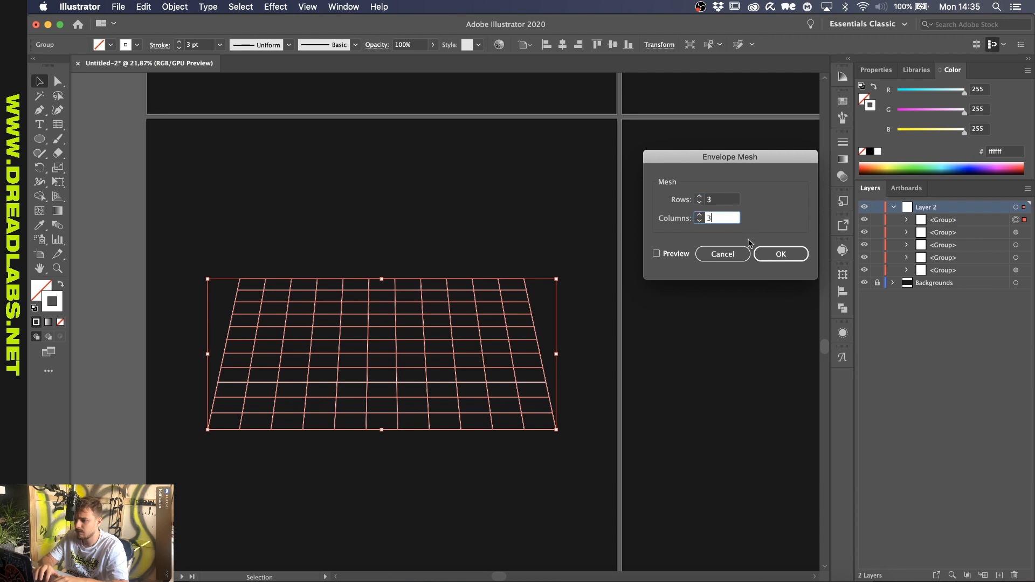
{"action": "left_click", "coordinate": [780, 254]}
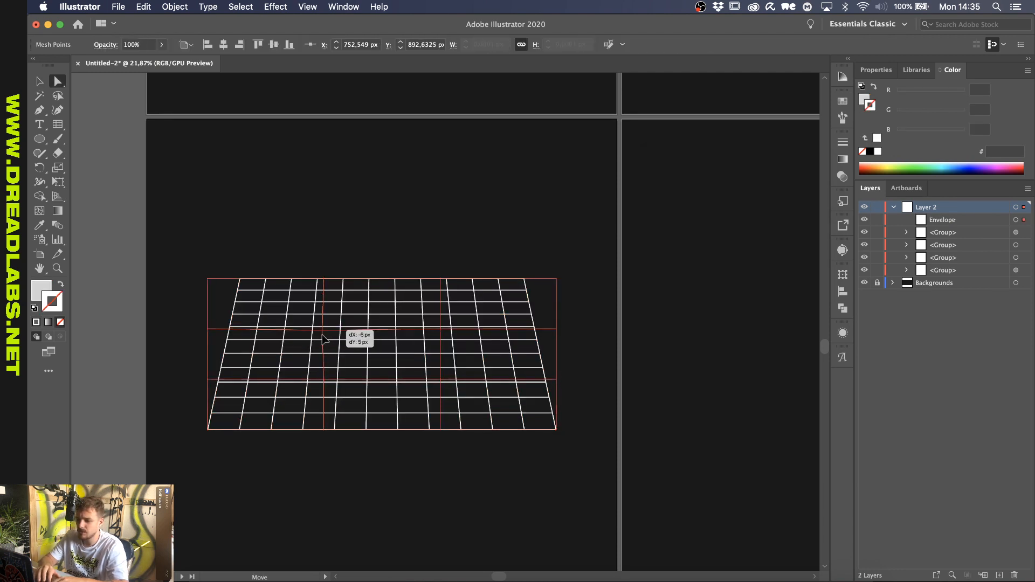
{"action": "left_click_drag", "start_coordinate": [324, 337], "coordinate": [442, 367]}
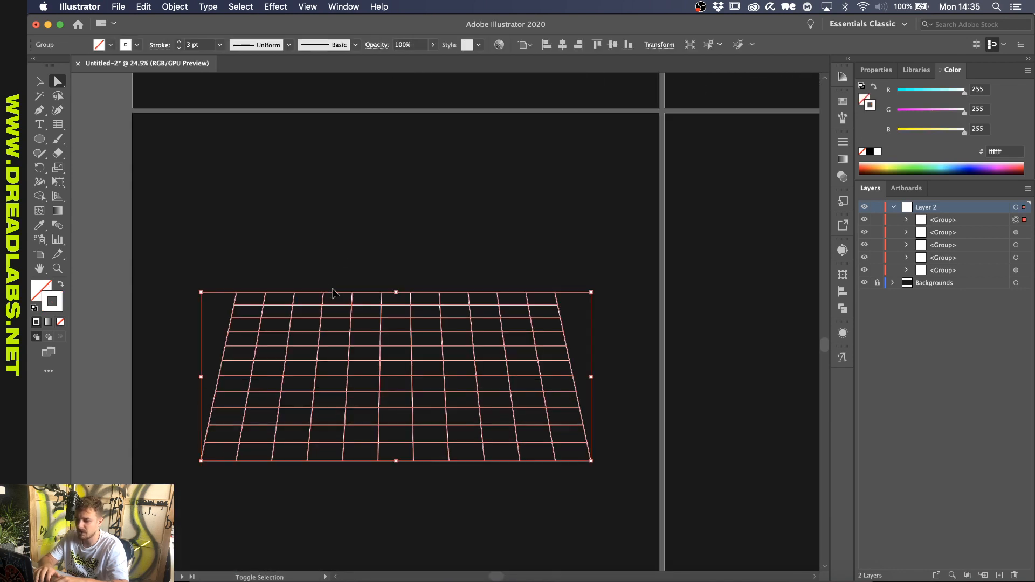
Wrap the trapezoid grid in a fresh envelope mesh via Envelope Distort > Make with Mesh
{"action": "left_click", "coordinate": [175, 7]}
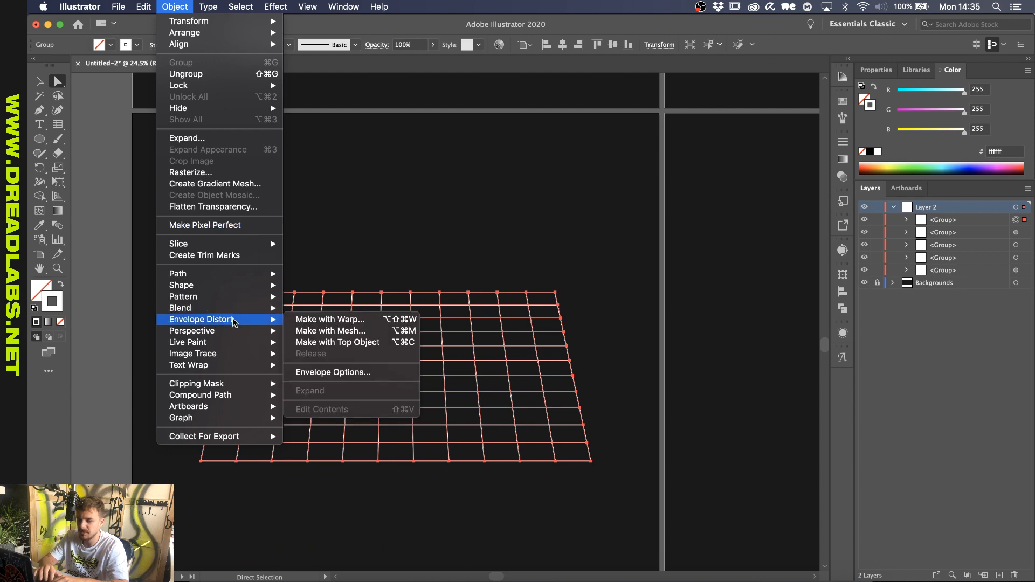
{"action": "mouse_move", "coordinate": [330, 331]}
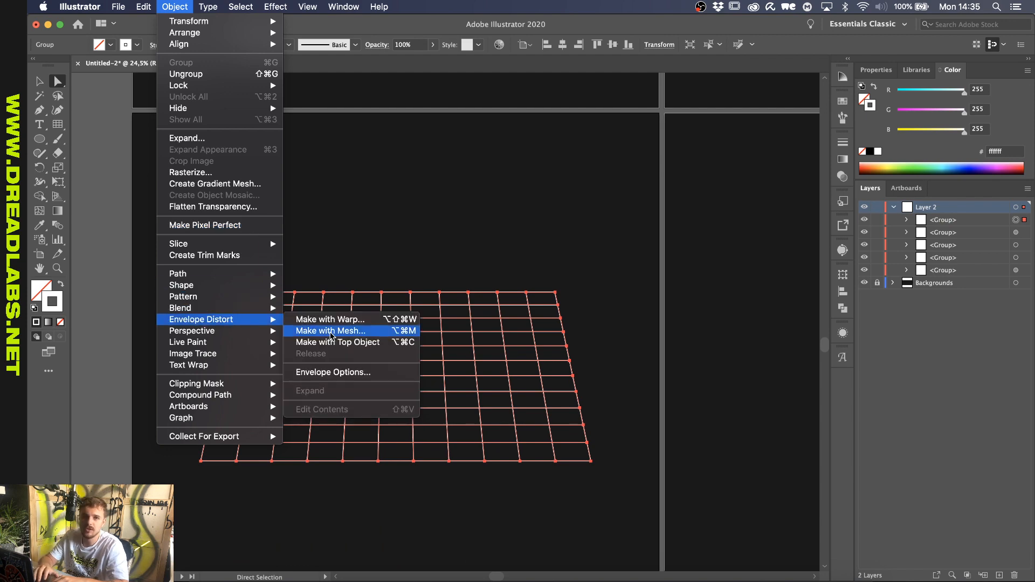
{"action": "left_click", "coordinate": [330, 331]}
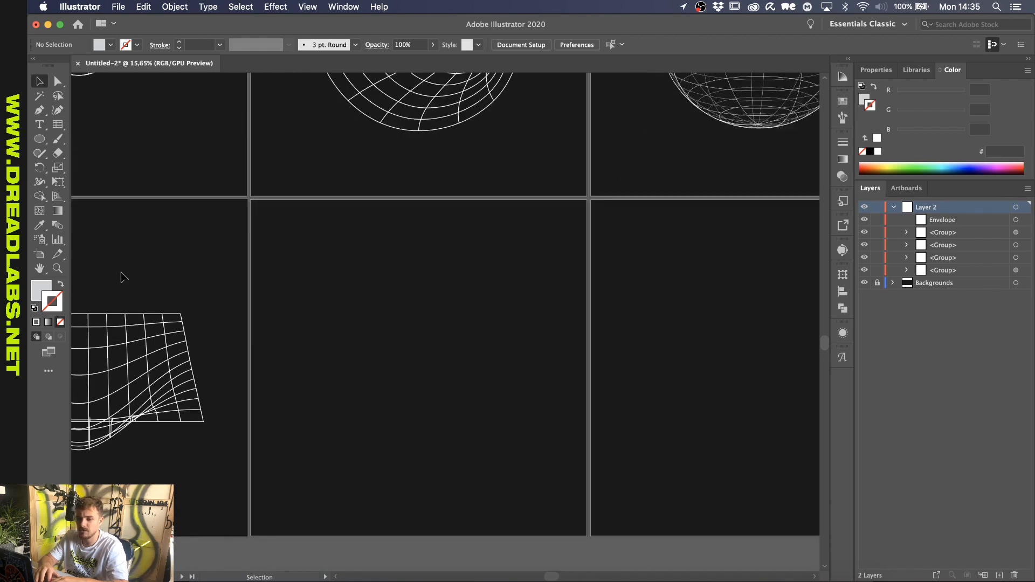
Draw a polar grid on the middle artboard and thicken its stroke weight
{"action": "left_click", "coordinate": [57, 124]}
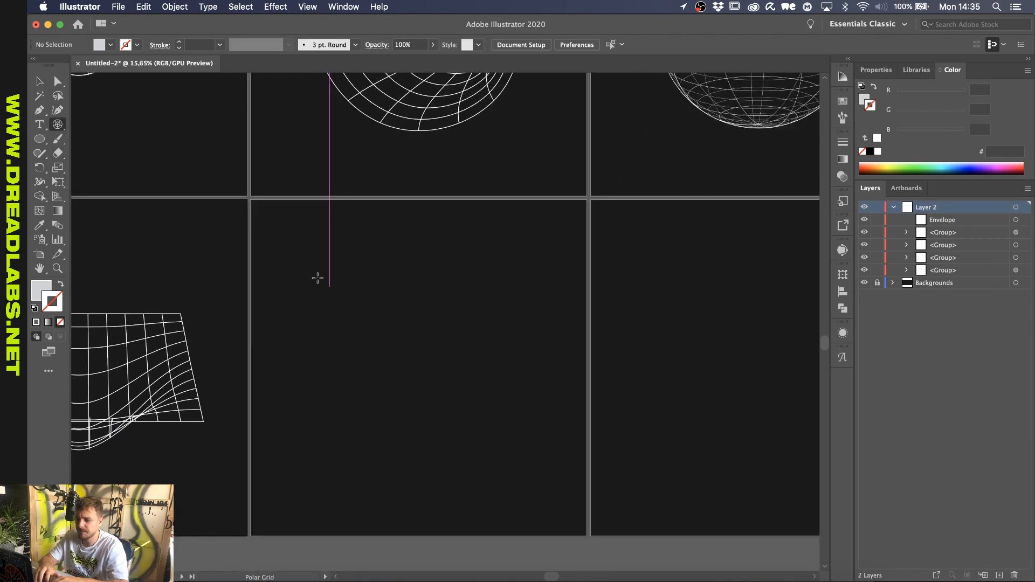
{"action": "left_click_drag", "start_coordinate": [416, 387], "coordinate": [533, 483]}
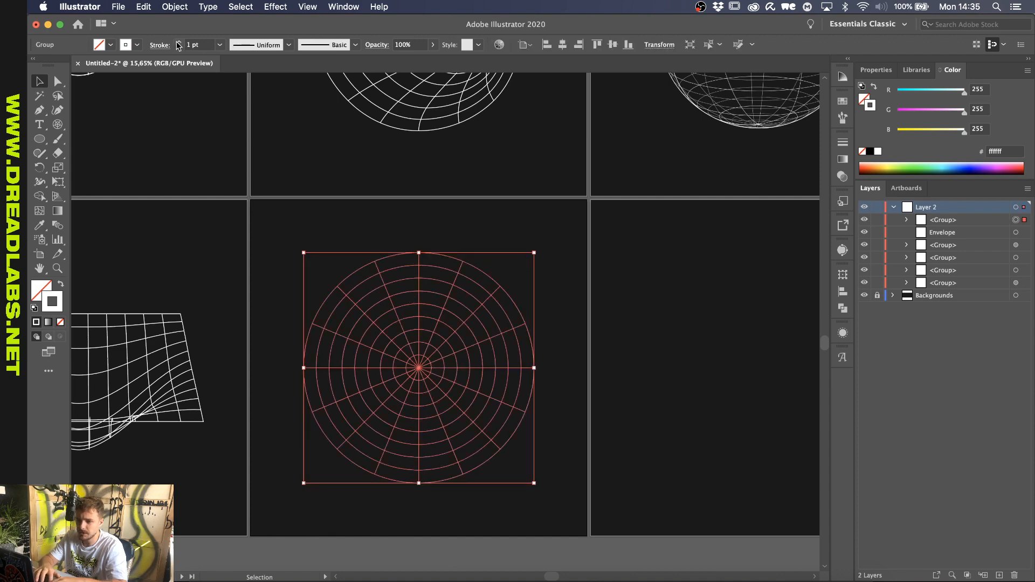
{"action": "left_click", "coordinate": [219, 44]}
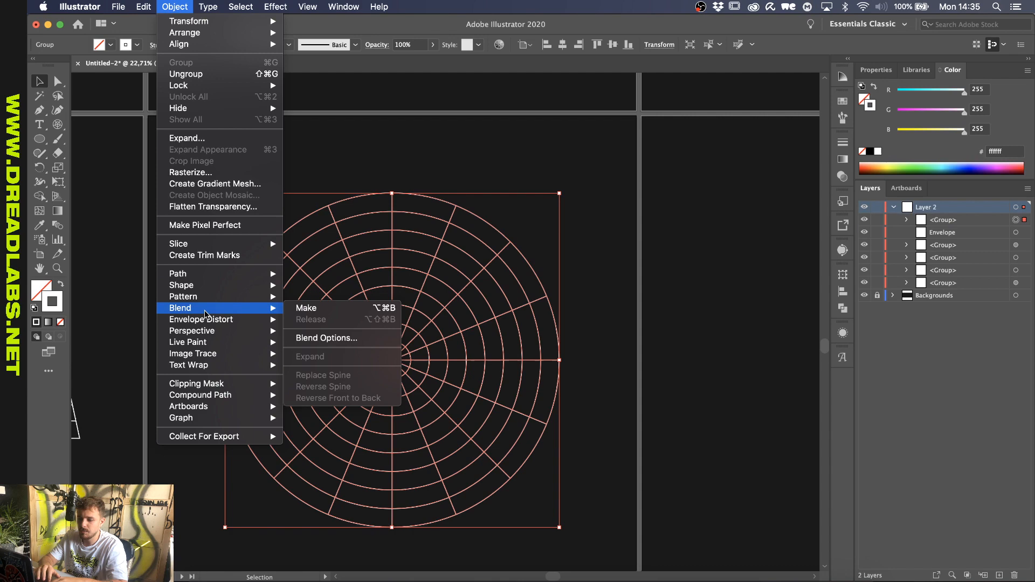
{"action": "mouse_move", "coordinate": [202, 319]}
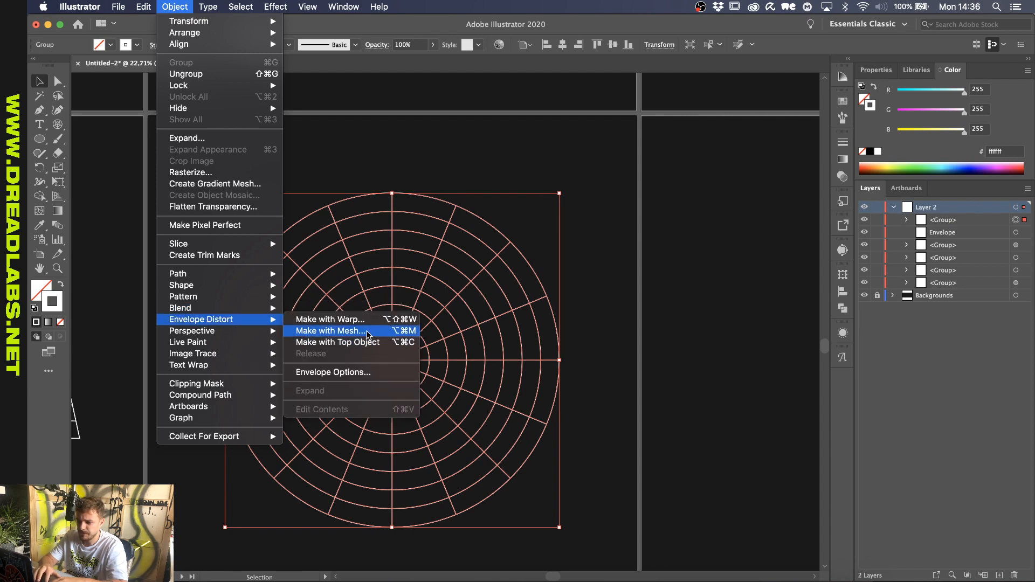
Wrap the polar grid in a 2-by-2 envelope mesh
{"action": "left_click", "coordinate": [330, 331]}
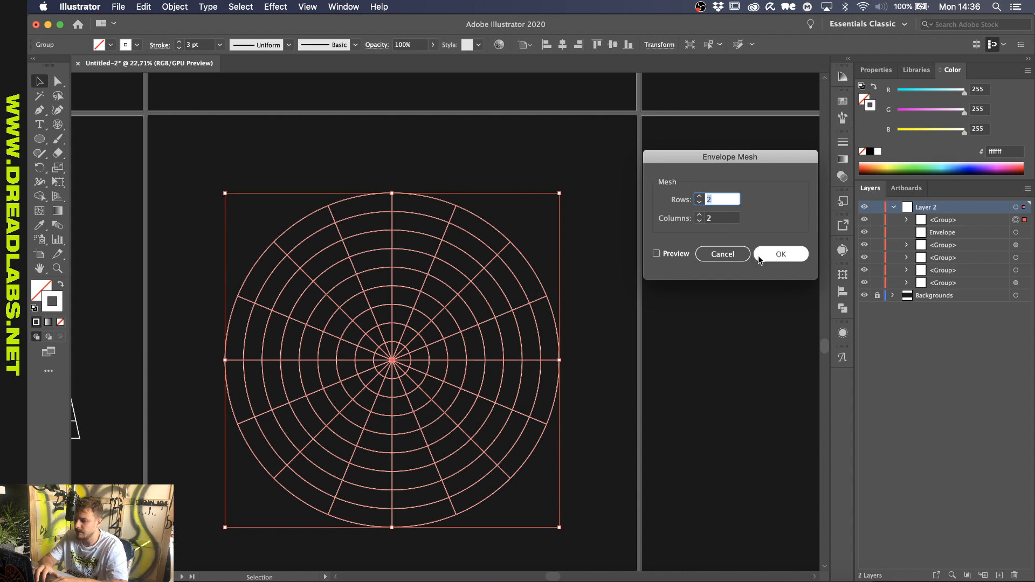
{"action": "left_click", "coordinate": [781, 254]}
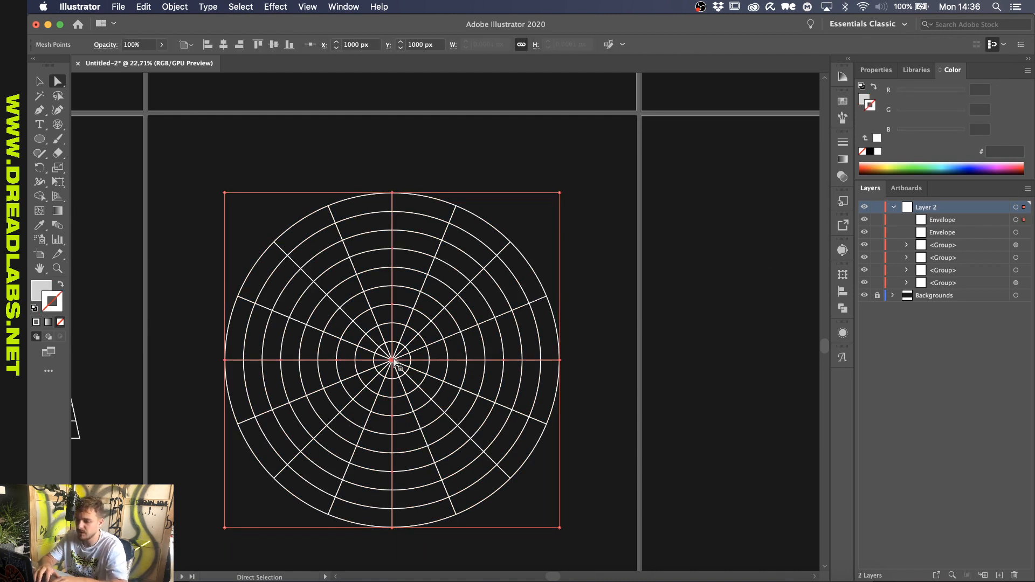
Drag the mesh's centre point around and settle it near the right edge, bulging the grid
{"action": "left_click_drag", "start_coordinate": [392, 361], "coordinate": [476, 362]}
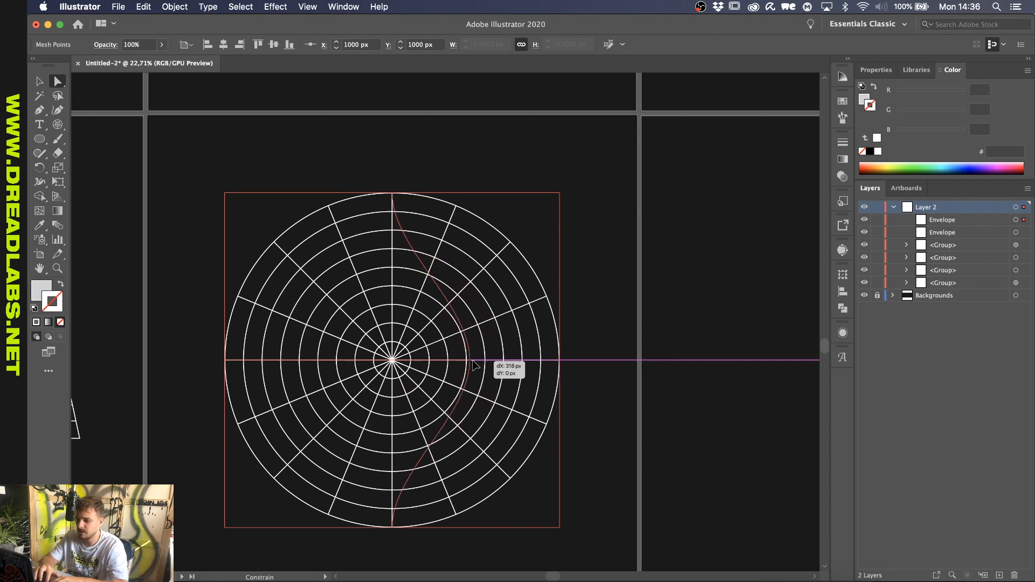
{"action": "left_click_drag", "start_coordinate": [472, 362], "coordinate": [373, 299]}
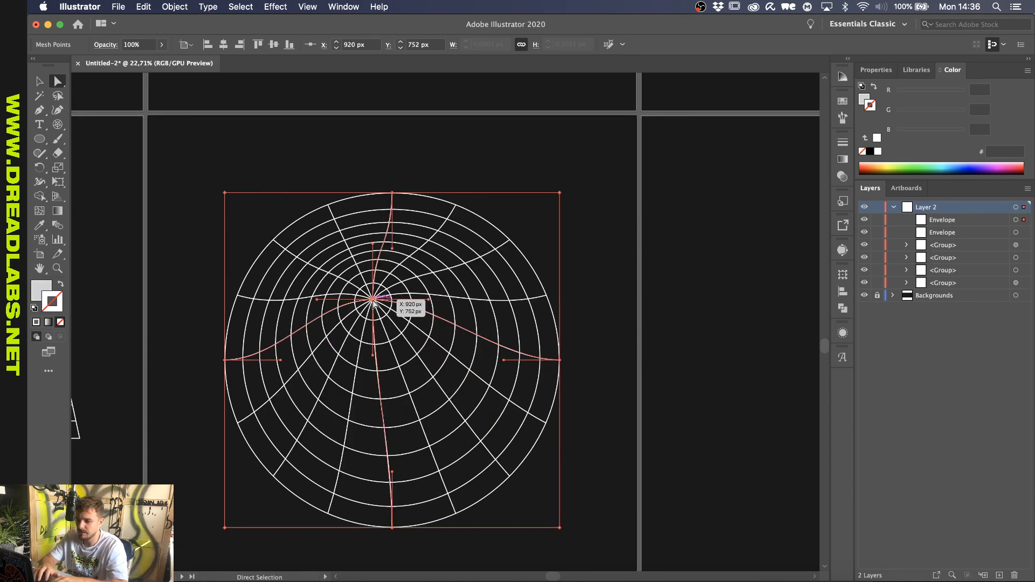
{"action": "left_click_drag", "start_coordinate": [373, 298], "coordinate": [476, 317]}
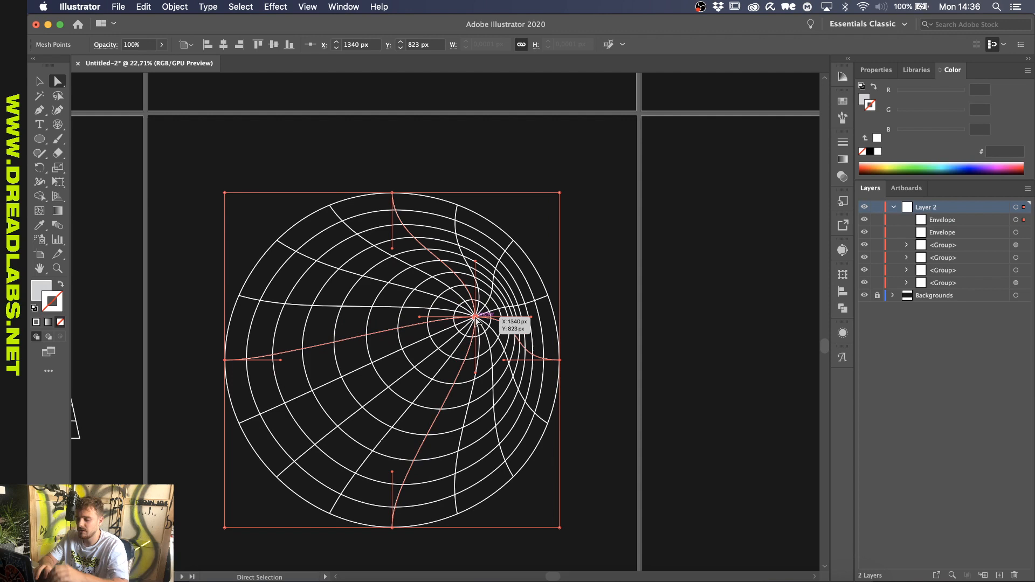
{"action": "left_click_drag", "start_coordinate": [475, 320], "coordinate": [498, 357]}
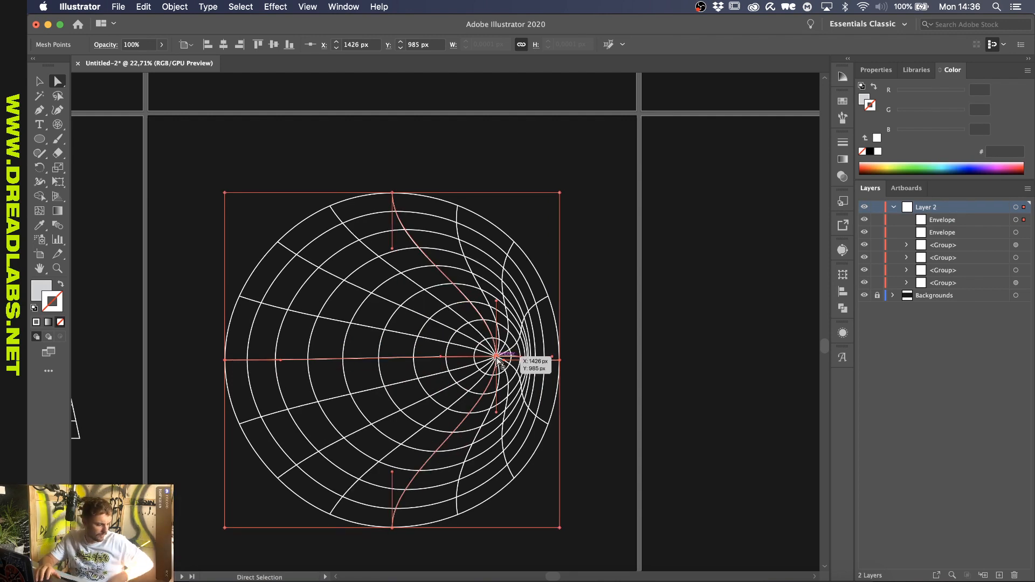
{"action": "left_click", "coordinate": [580, 277]}
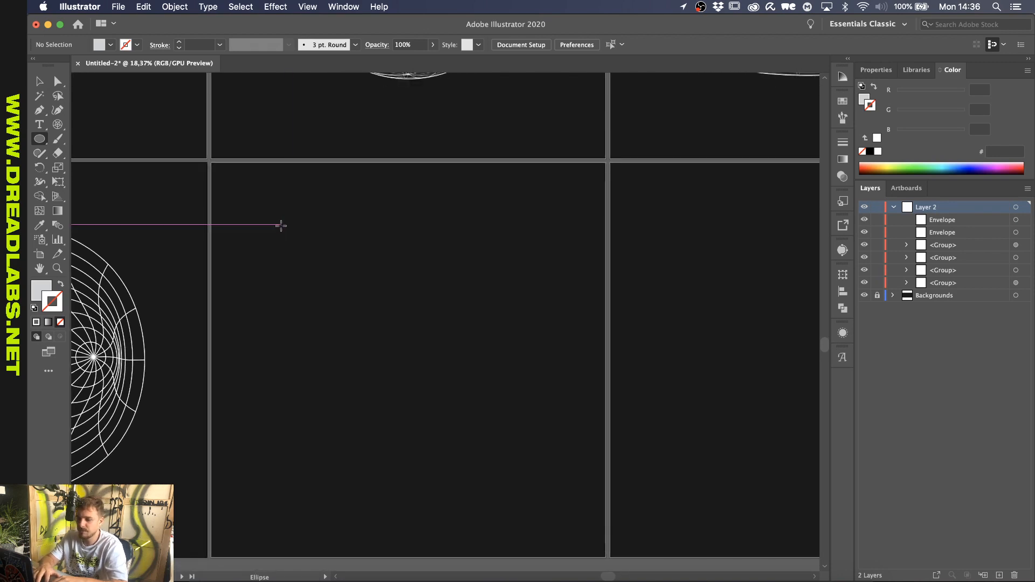
Place a circle on the empty artboard for the half-disc and go to the Effect menu
{"action": "left_click", "coordinate": [38, 139]}
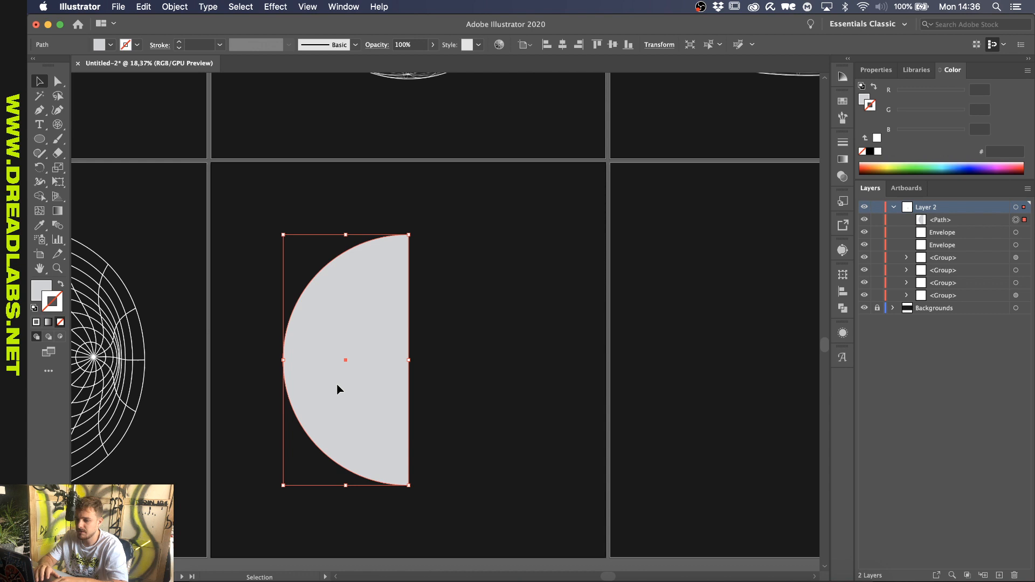
{"action": "left_click", "coordinate": [275, 7]}
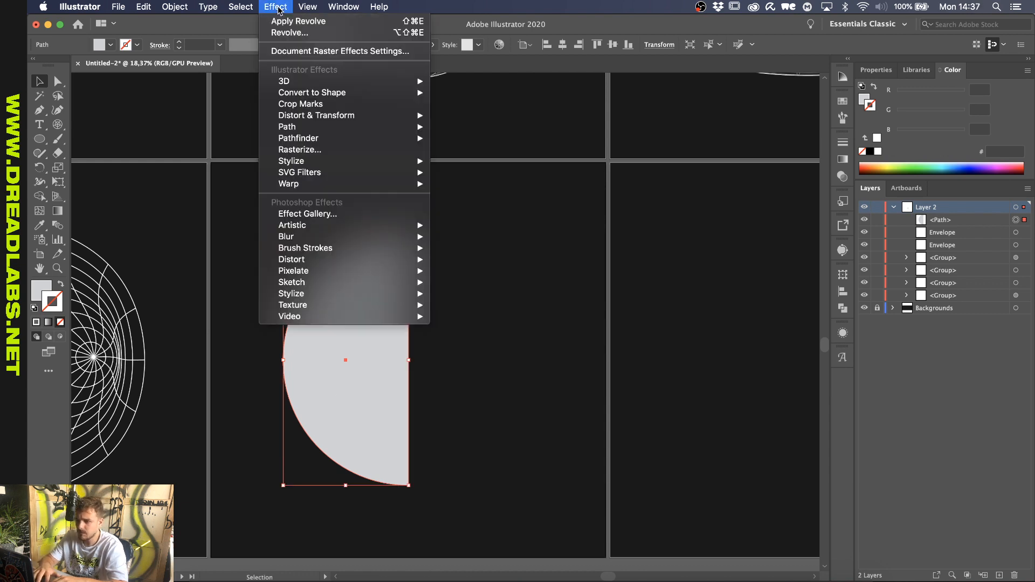
{"action": "mouse_move", "coordinate": [284, 81]}
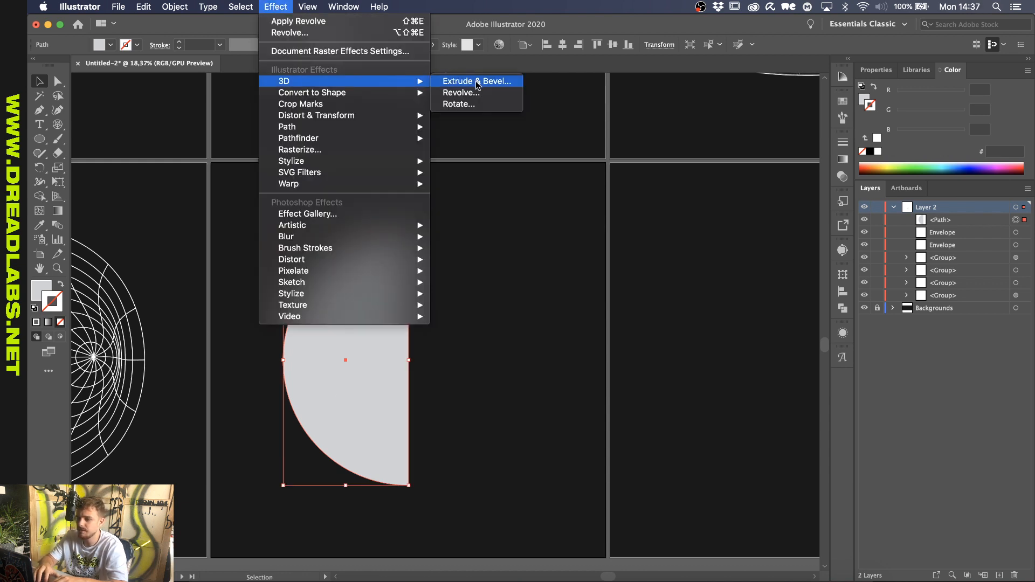
Apply 3D Revolve to the half-circle, trying Wireframe then Diffuse Shading surfaces
{"action": "left_click", "coordinate": [461, 93]}
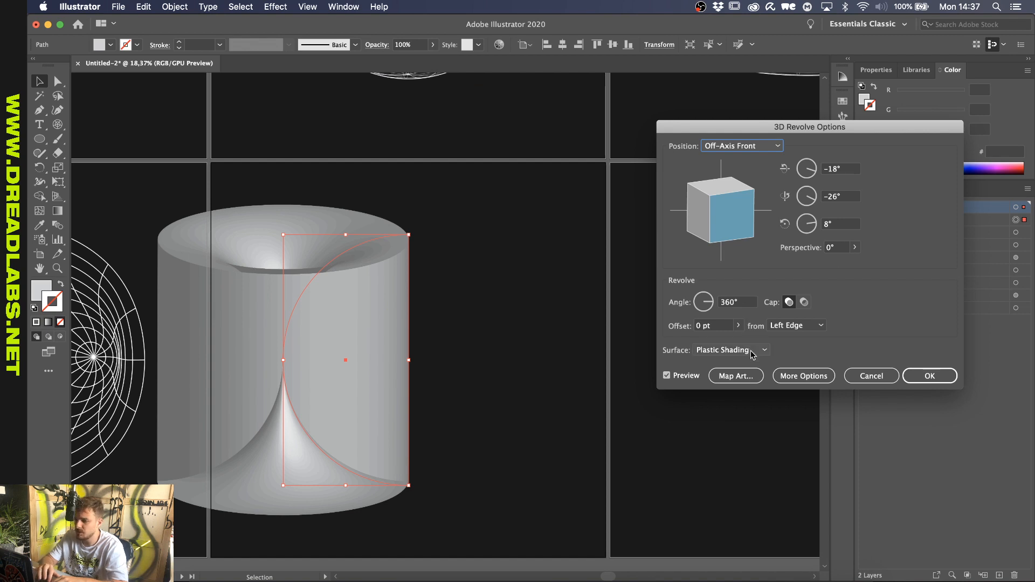
{"action": "left_click", "coordinate": [730, 349]}
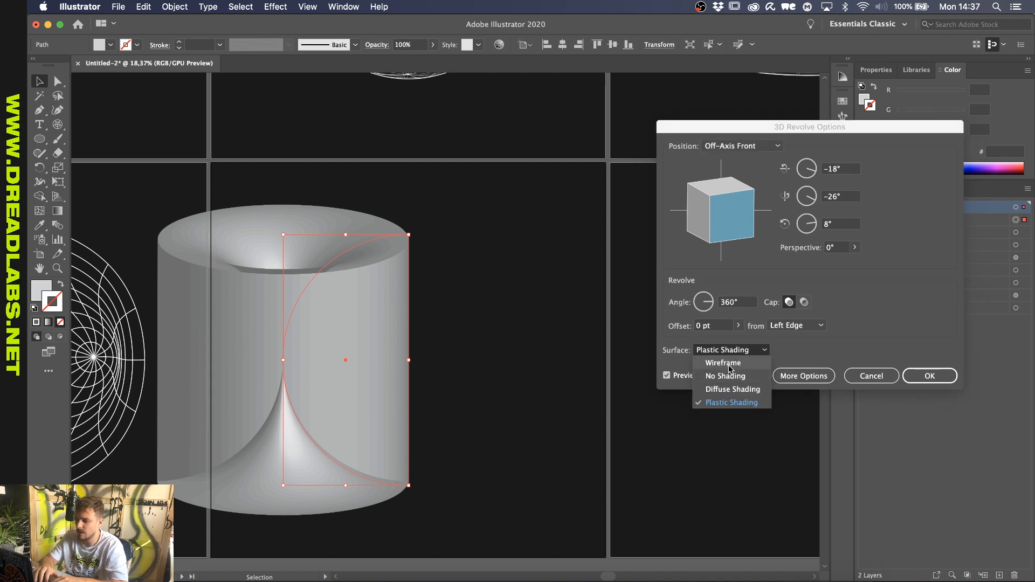
{"action": "left_click", "coordinate": [723, 363]}
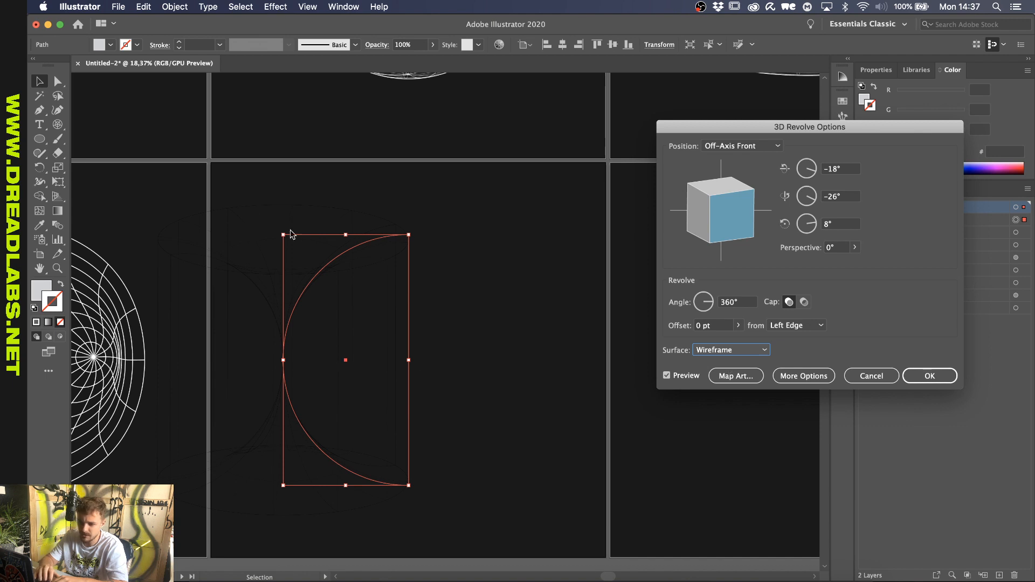
{"action": "mouse_move", "coordinate": [417, 367]}
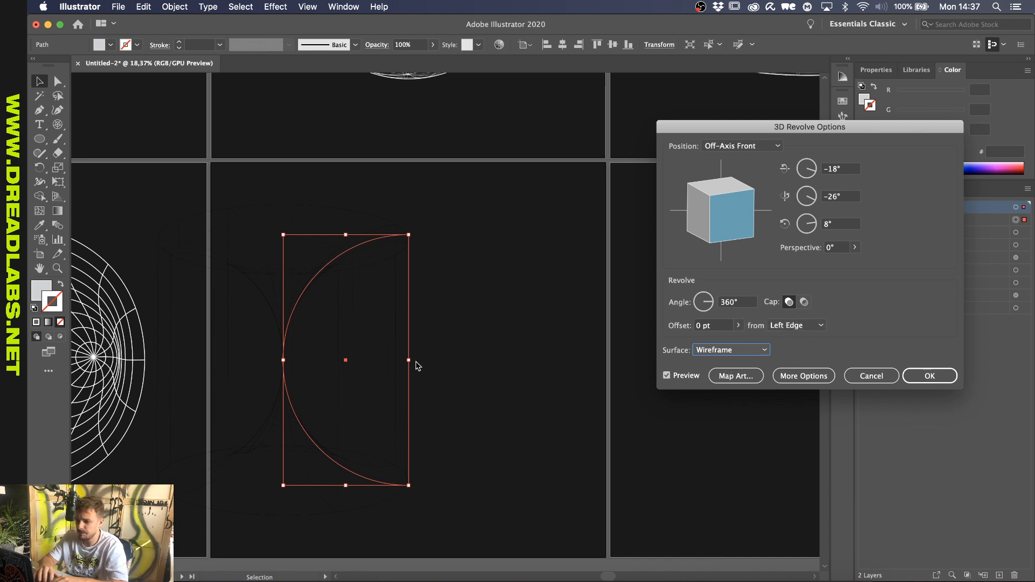
{"action": "left_click", "coordinate": [730, 349]}
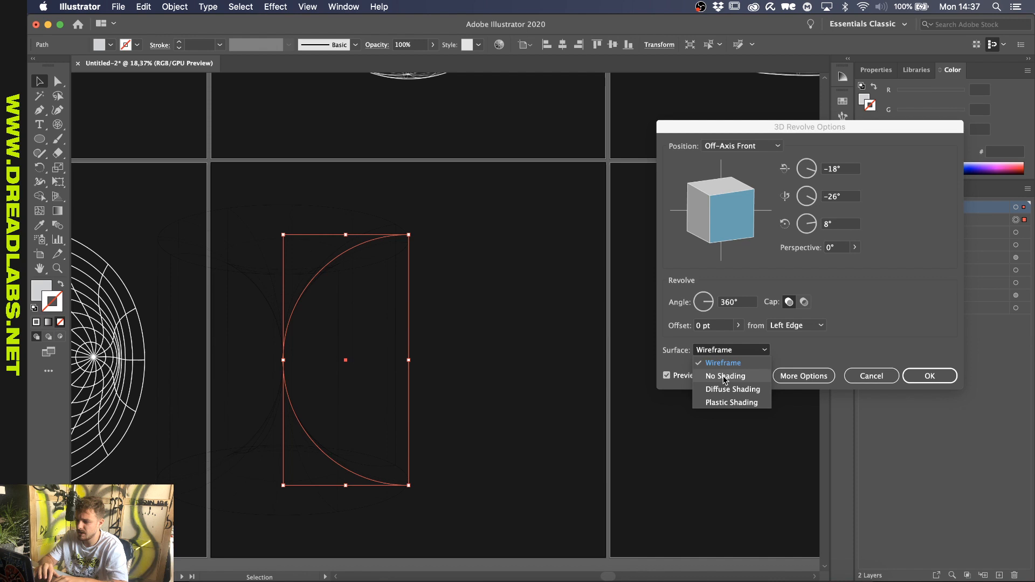
{"action": "mouse_move", "coordinate": [725, 389]}
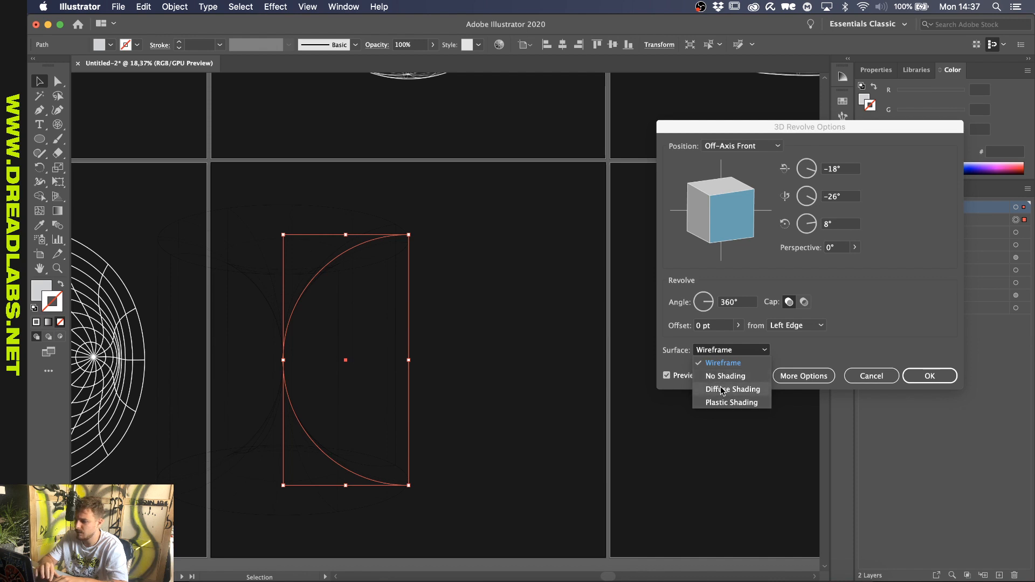
{"action": "left_click", "coordinate": [732, 389]}
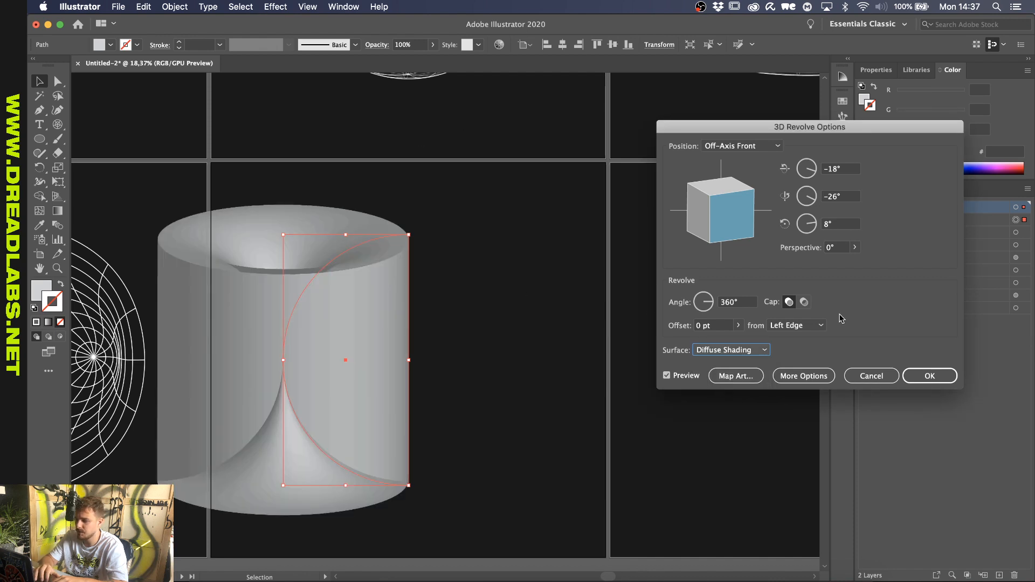
{"action": "mouse_move", "coordinate": [796, 324]}
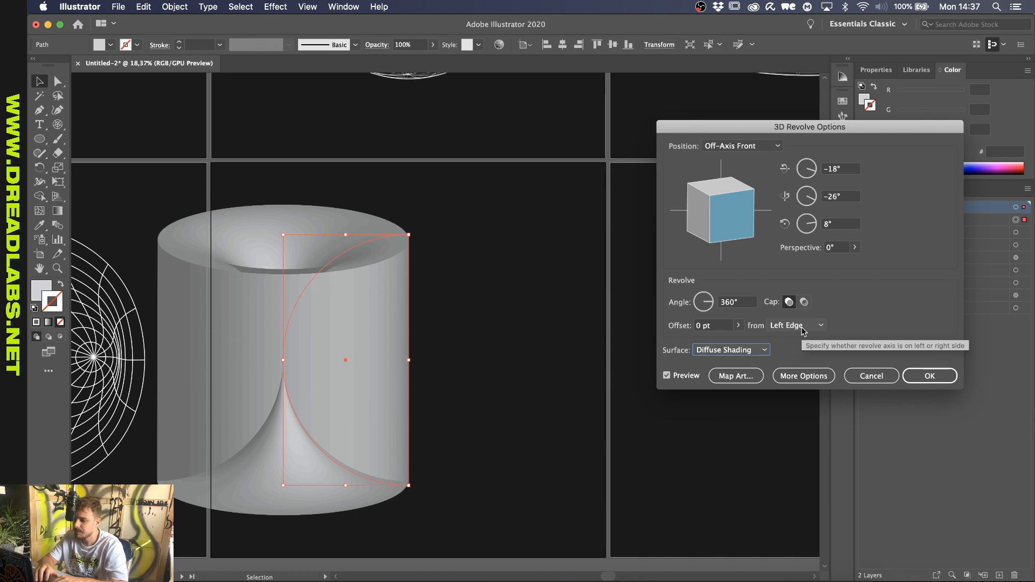
Revolve from the Right Edge to form a sphere and render its surface as Wireframe
{"action": "left_click", "coordinate": [796, 325]}
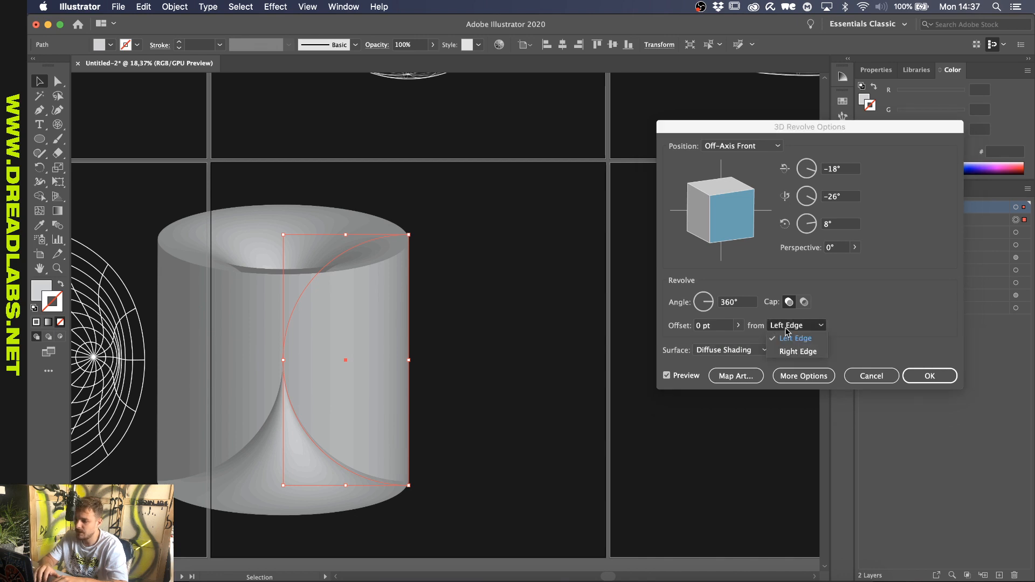
{"action": "left_click", "coordinate": [798, 351]}
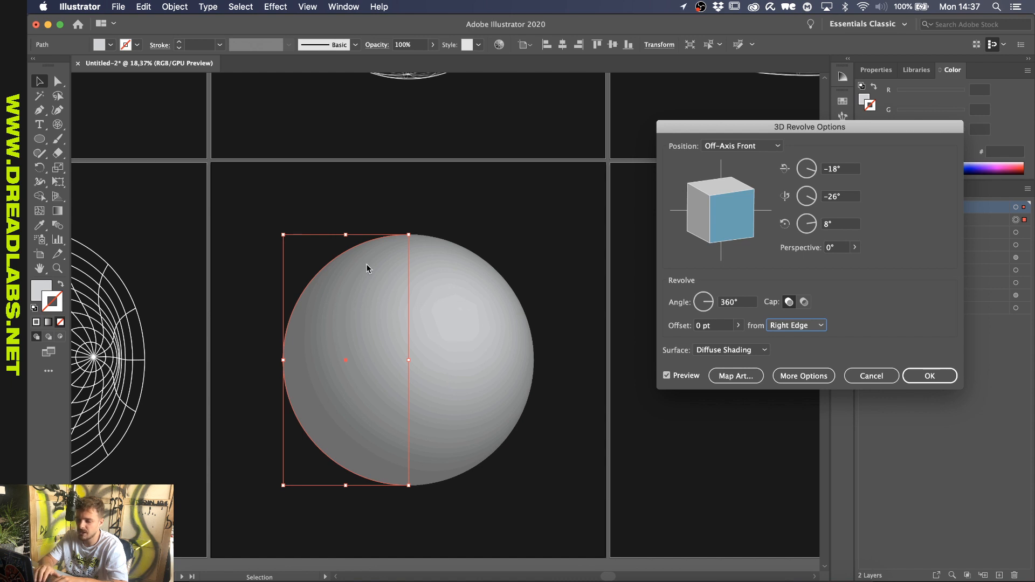
{"action": "mouse_move", "coordinate": [294, 293]}
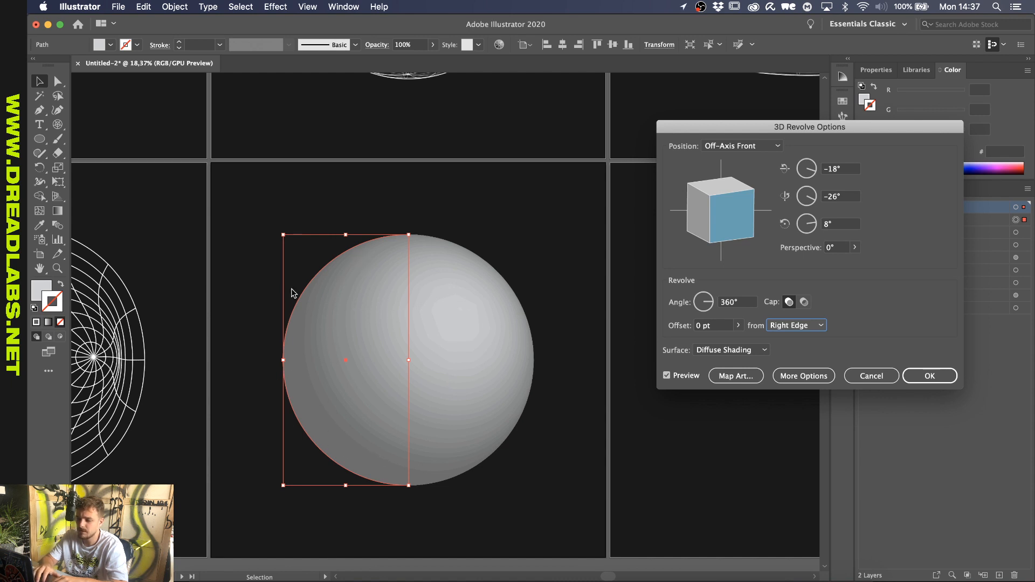
{"action": "mouse_move", "coordinate": [405, 146]}
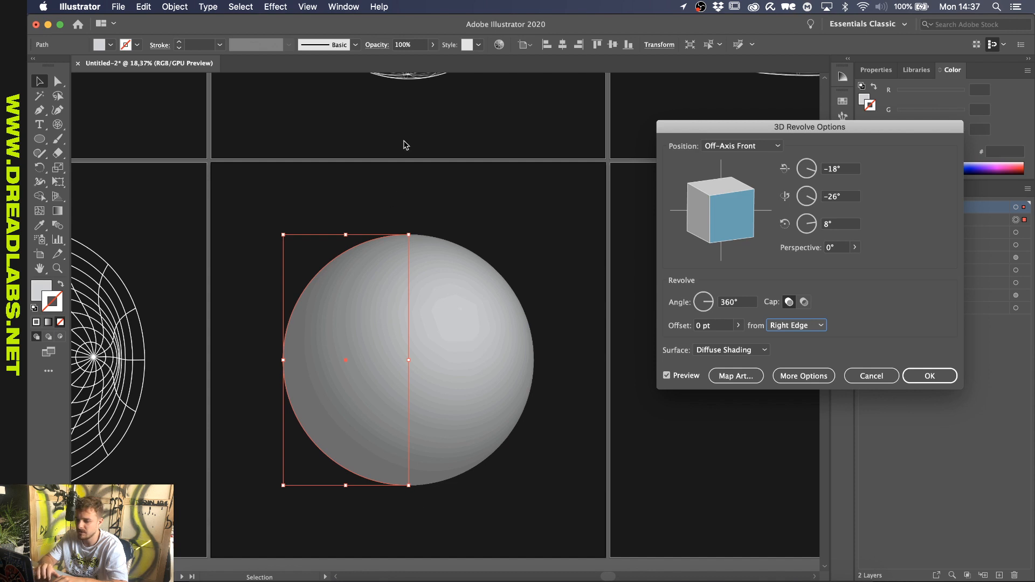
{"action": "left_click", "coordinate": [730, 349]}
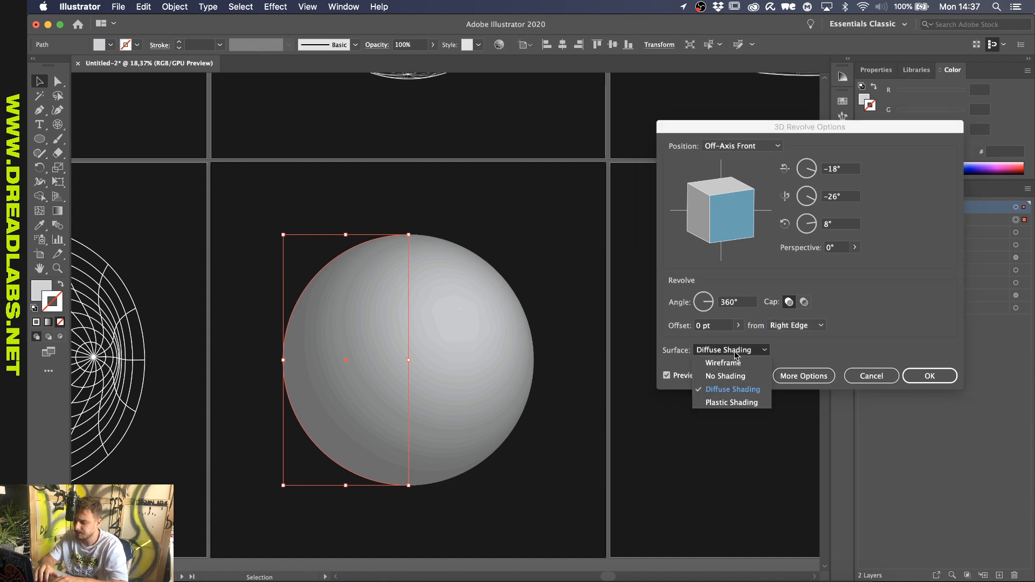
{"action": "left_click", "coordinate": [723, 362]}
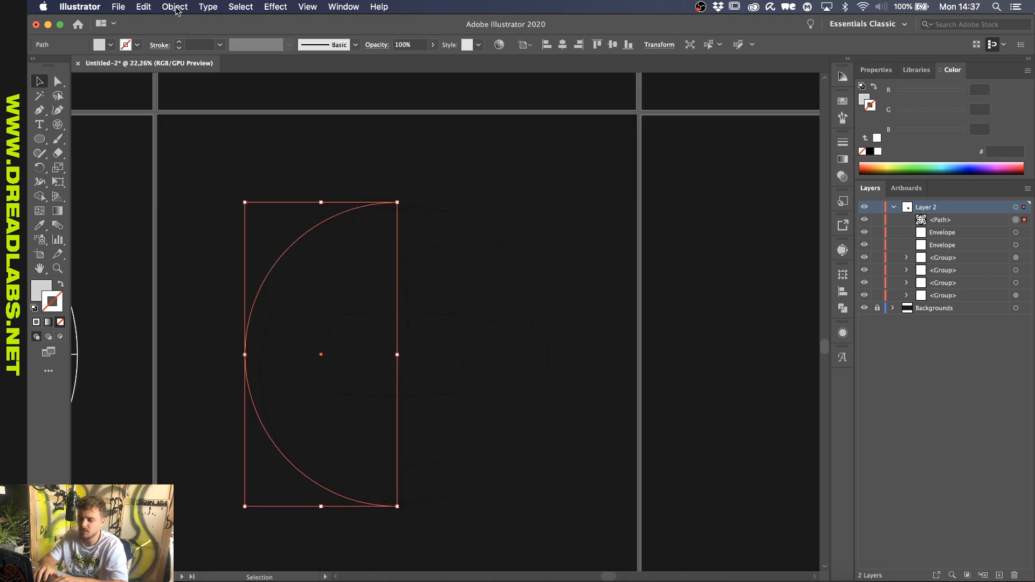
Expand the sphere's 3D effect into plain wireframe paths via the Object menu
{"action": "left_click", "coordinate": [174, 6]}
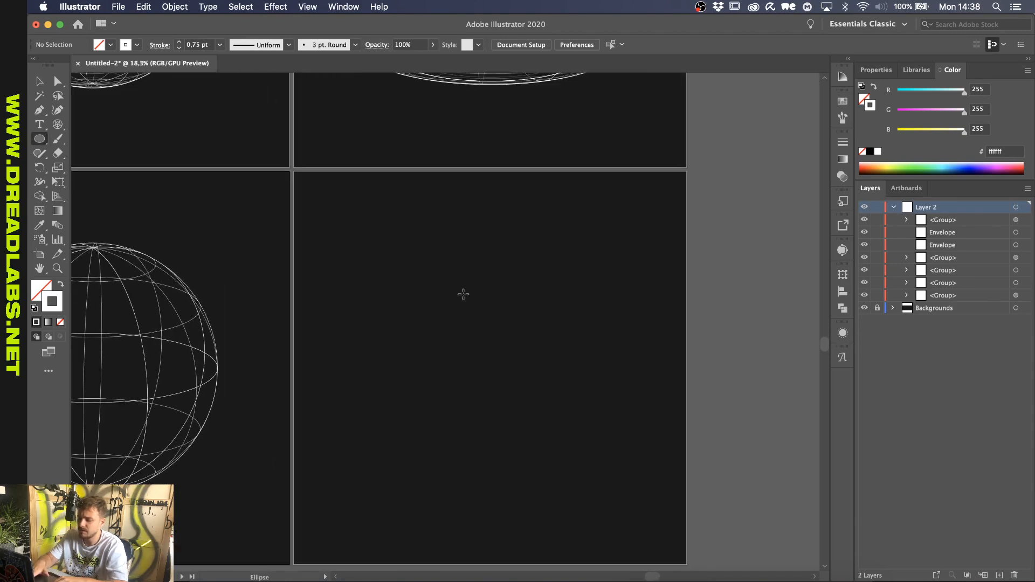
Draw a circle and apply a 3D Revolve, tilting the preview cube to a custom angle
{"action": "left_click_drag", "start_coordinate": [325, 281], "coordinate": [443, 400]}
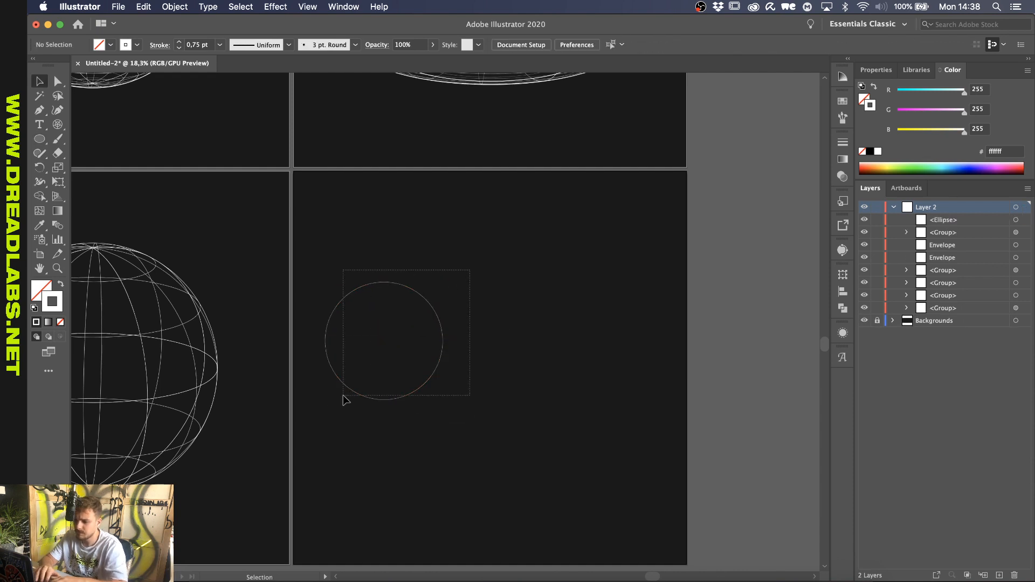
{"action": "left_click", "coordinate": [275, 6]}
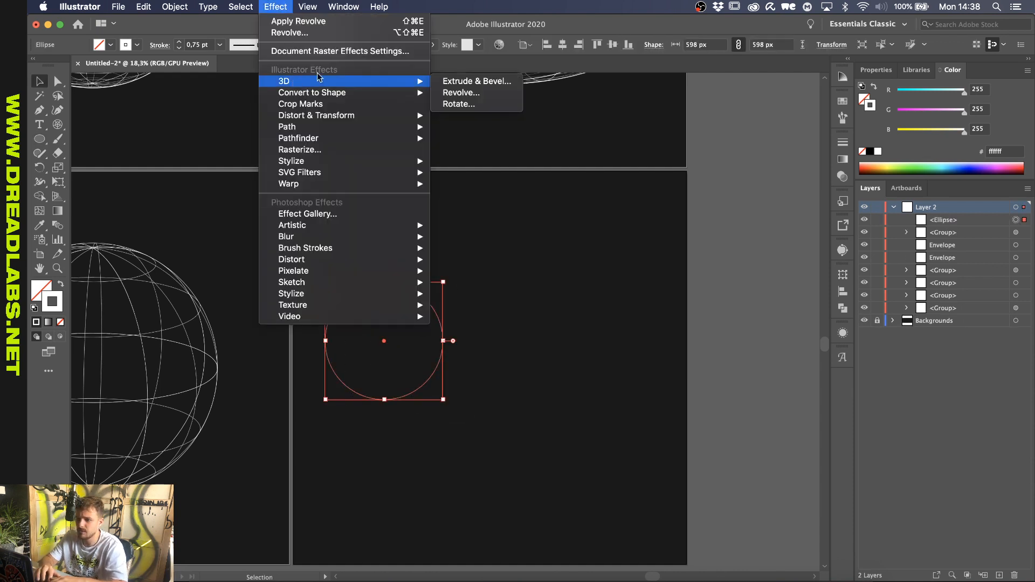
{"action": "left_click", "coordinate": [460, 93]}
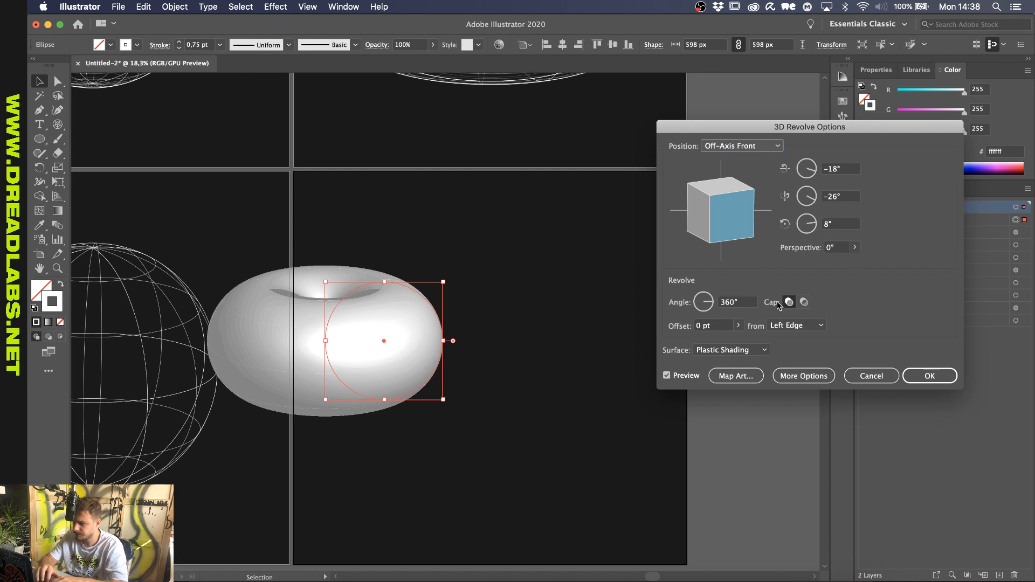
{"action": "left_click_drag", "start_coordinate": [719, 211], "coordinate": [727, 213]}
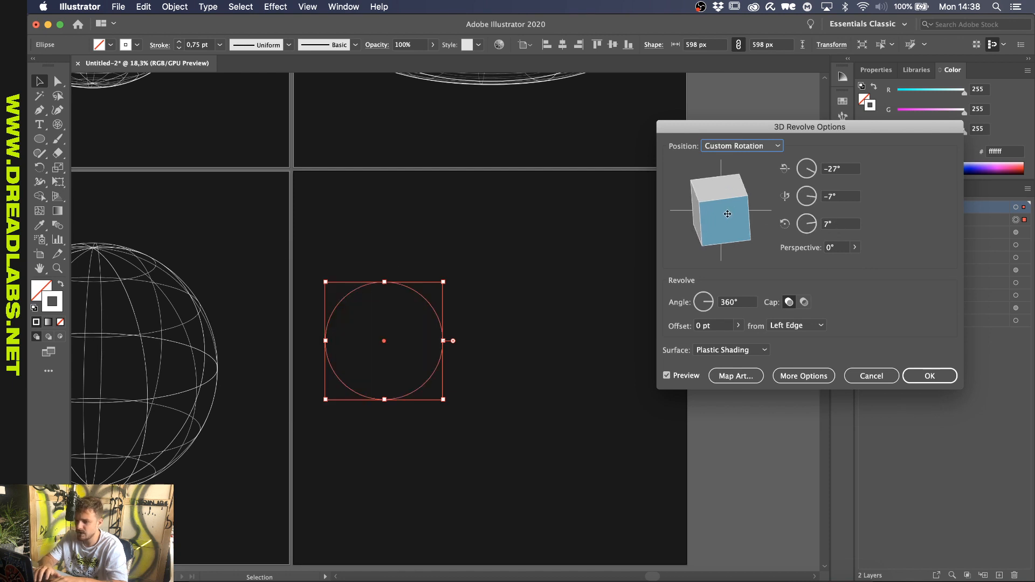
{"action": "left_click_drag", "start_coordinate": [727, 214], "coordinate": [712, 224]}
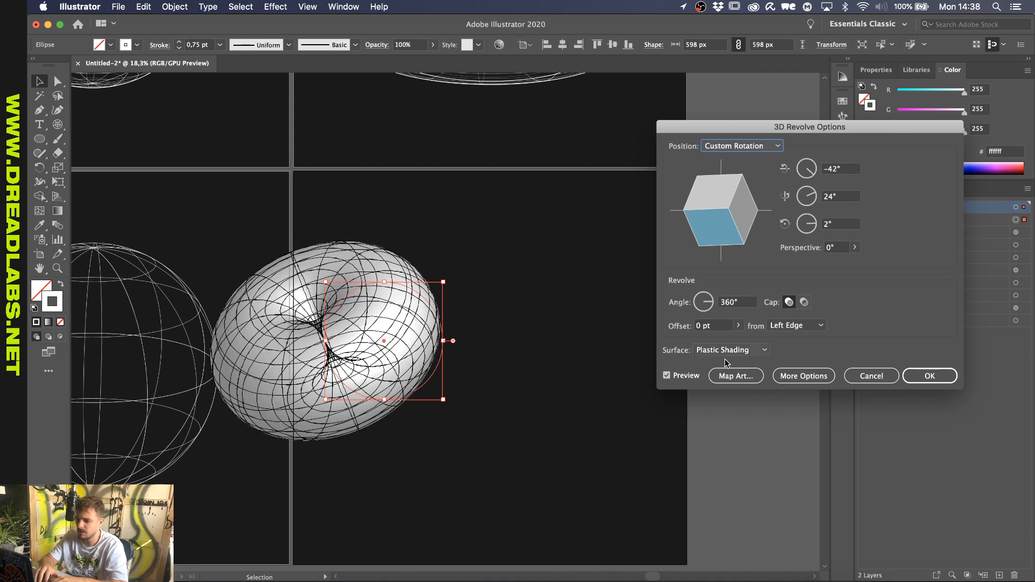
Keep the revolve axis on the left edge, set a 200 pt offset and a Wireframe surface
{"action": "left_click", "coordinate": [794, 324]}
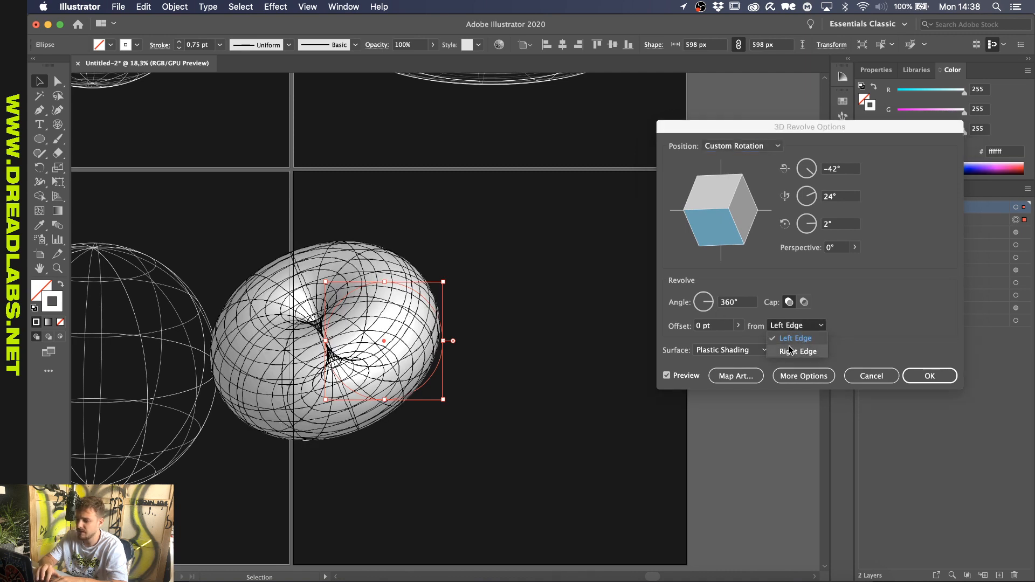
{"action": "left_click", "coordinate": [797, 352]}
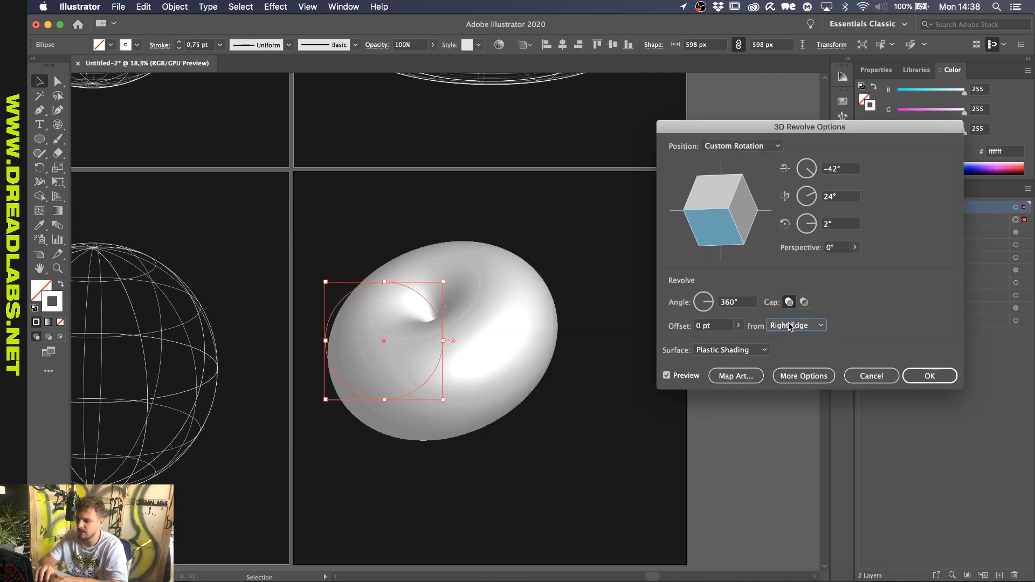
{"action": "left_click", "coordinate": [794, 325]}
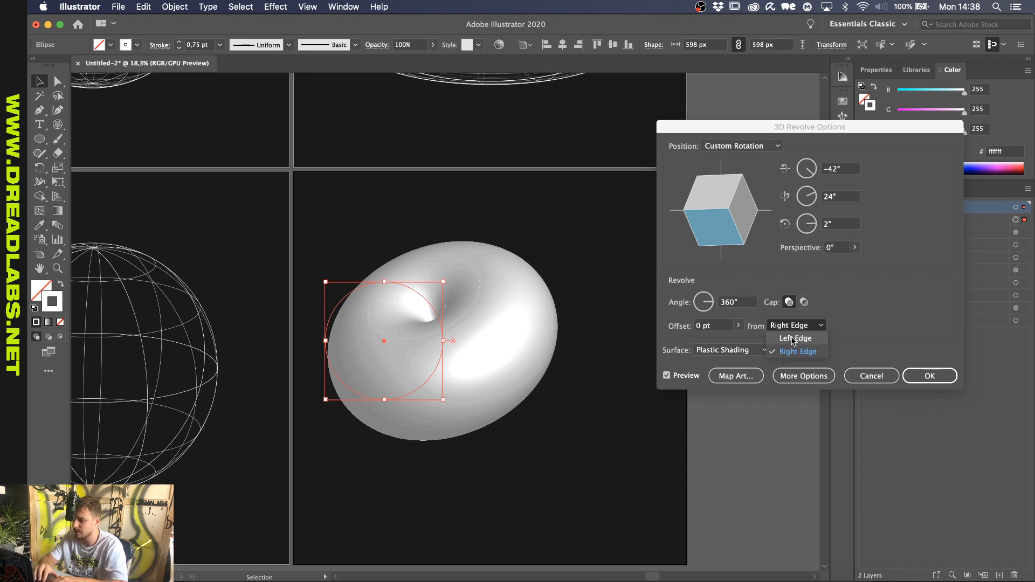
{"action": "left_click", "coordinate": [795, 337]}
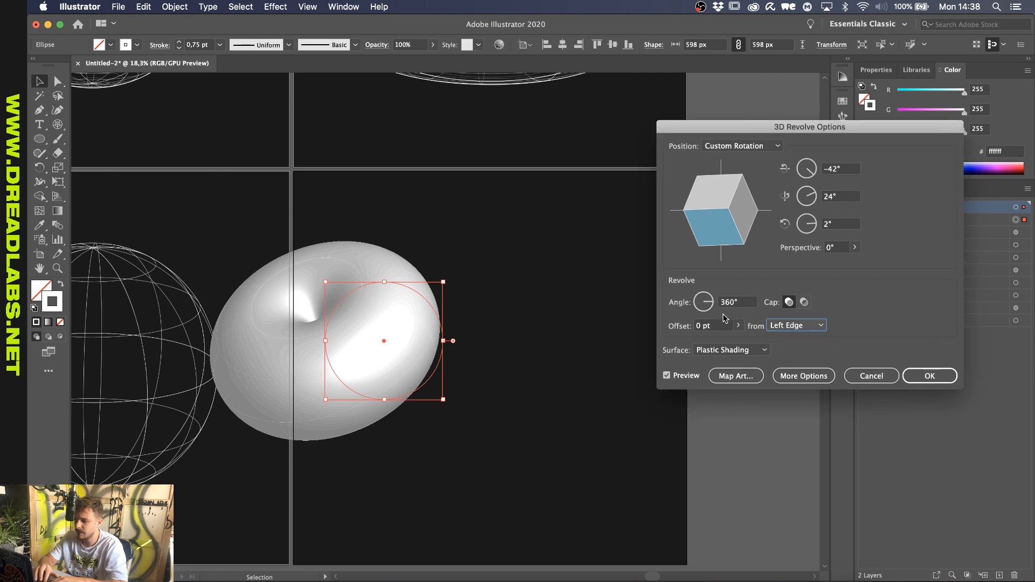
{"action": "type", "text": "560"}
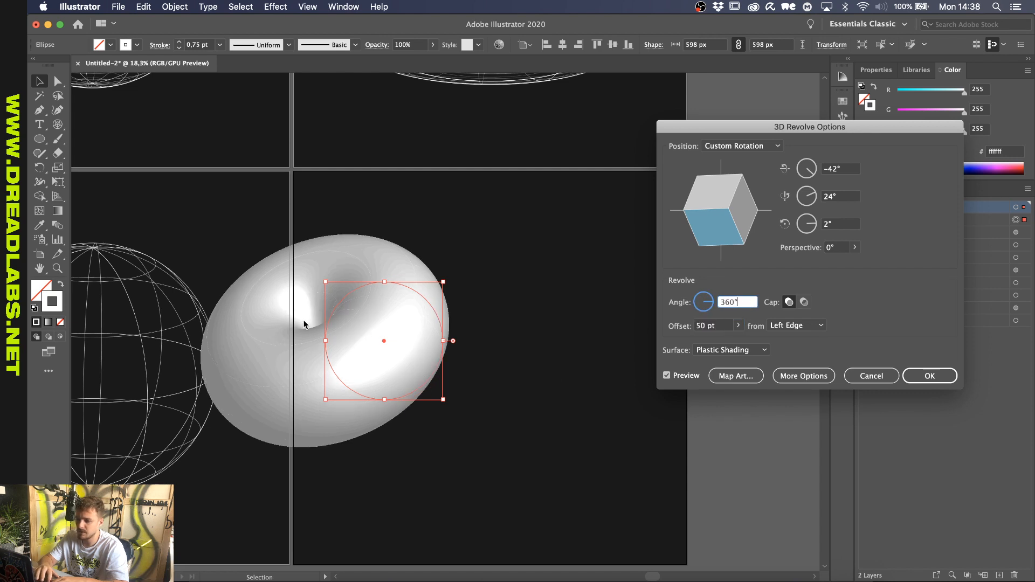
{"action": "mouse_move", "coordinate": [342, 333]}
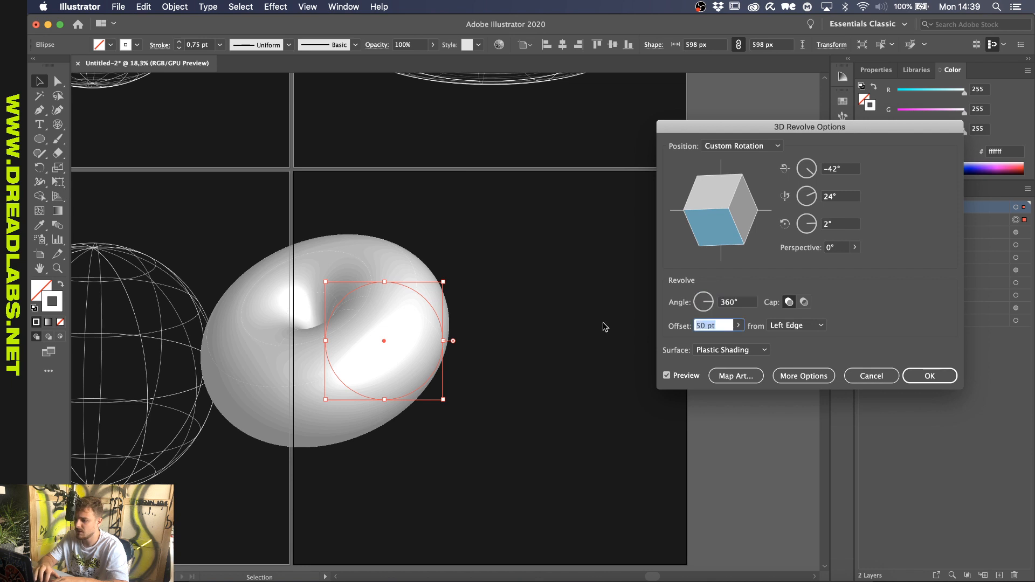
{"action": "type", "text": "200"}
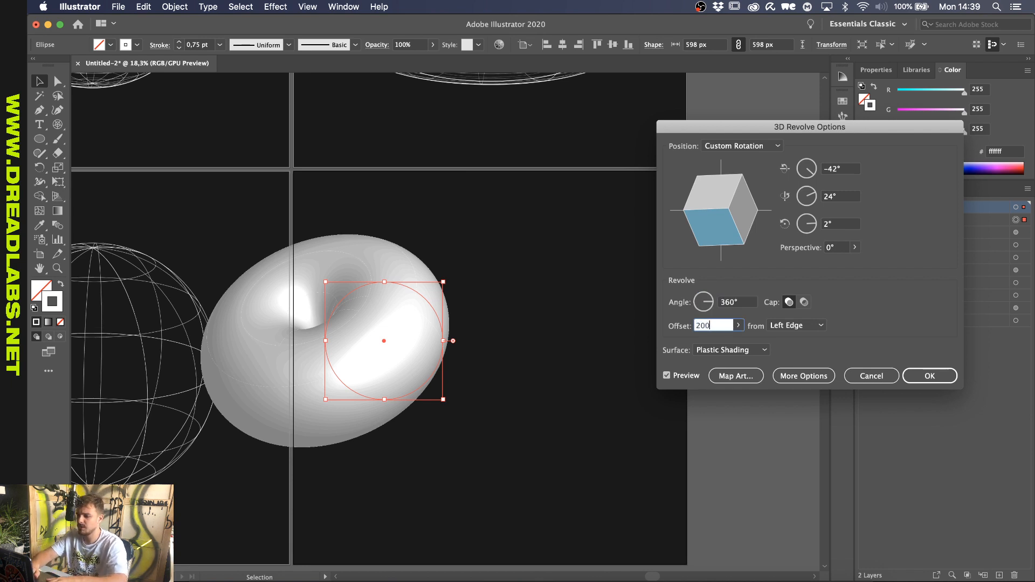
{"action": "left_click", "coordinate": [929, 376]}
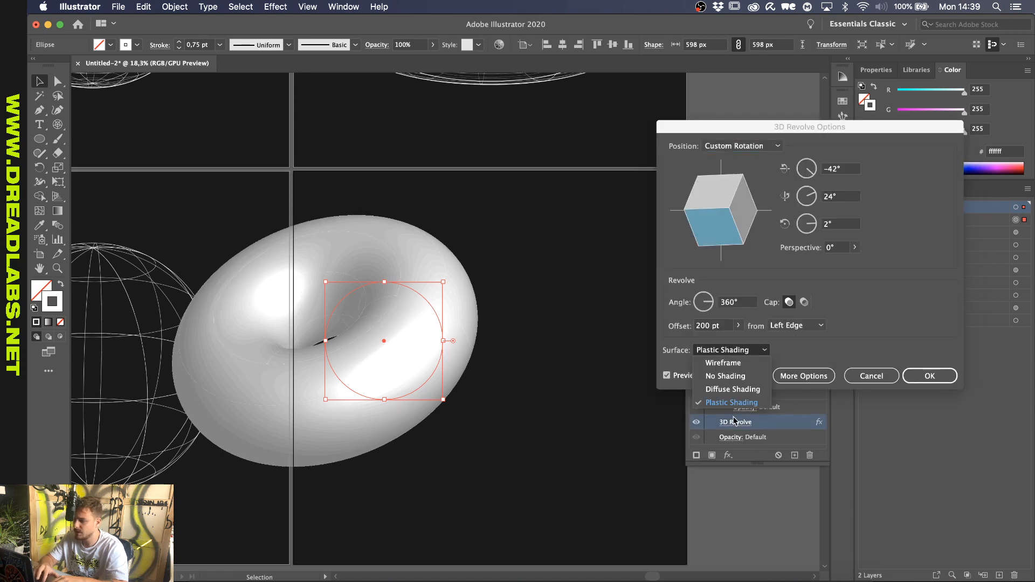
{"action": "left_click", "coordinate": [723, 362]}
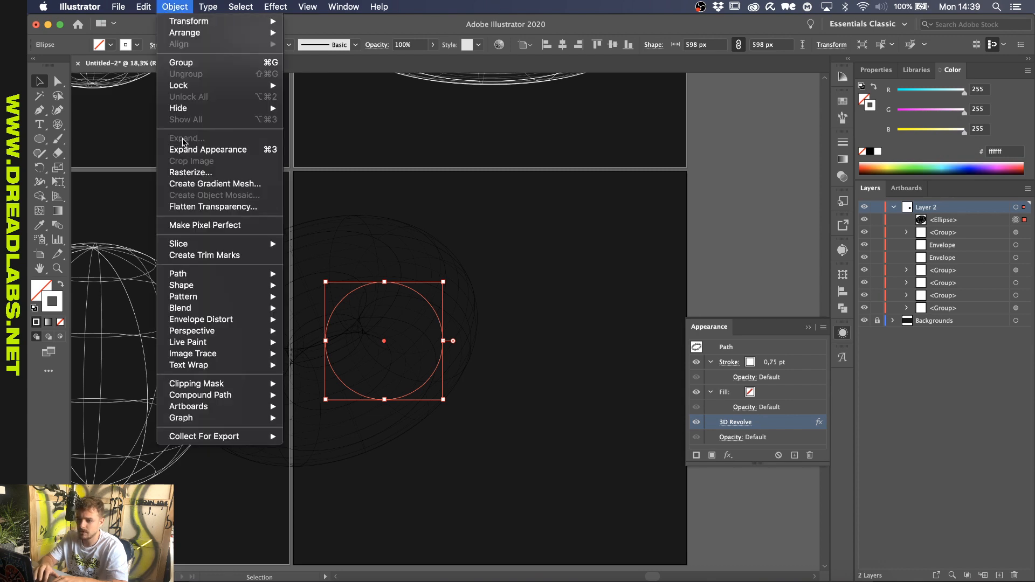
Expand the torus appearance into editable paths and centre it horizontally on the artboard
{"action": "left_click", "coordinate": [207, 149]}
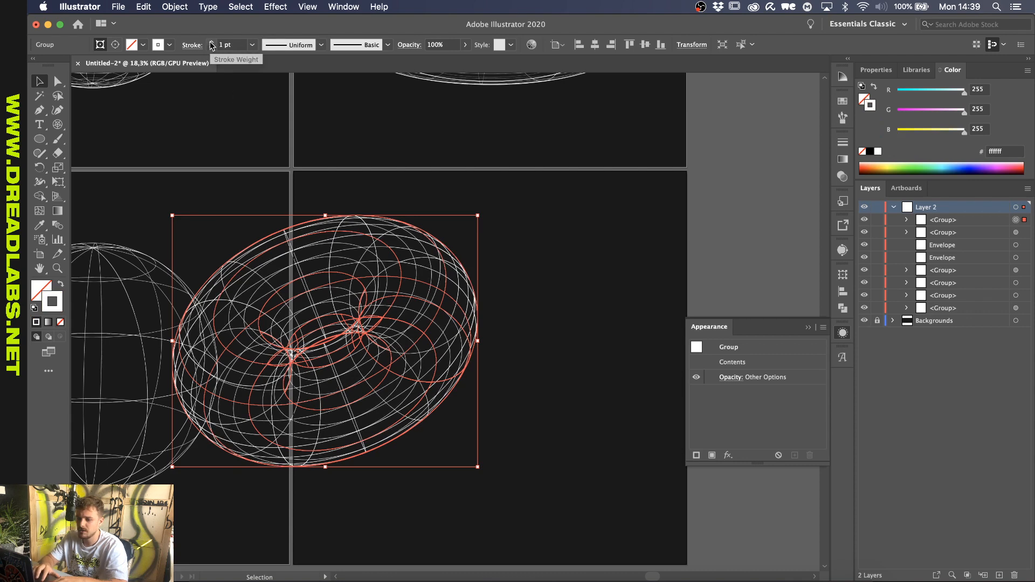
{"action": "left_click", "coordinate": [645, 44]}
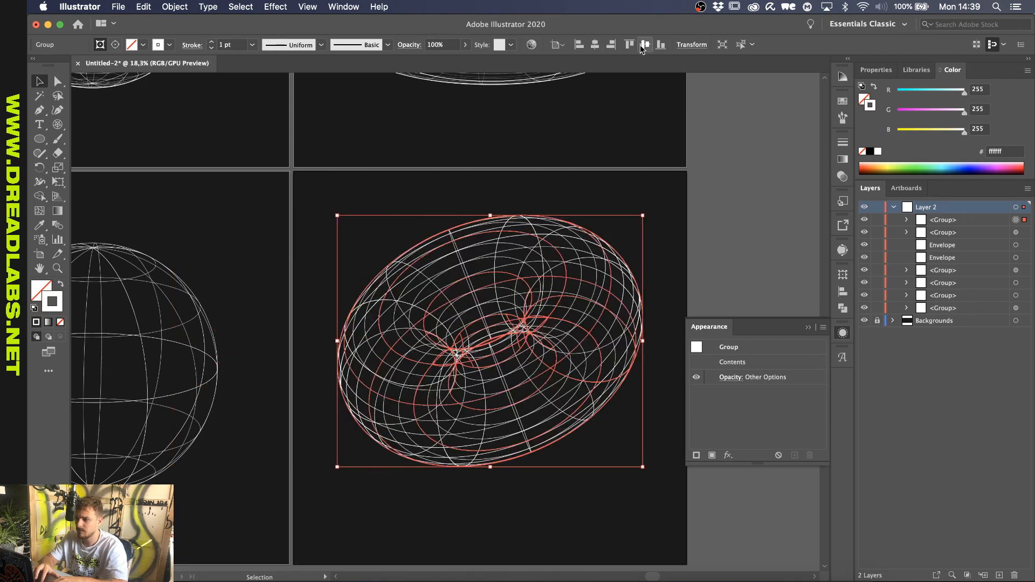